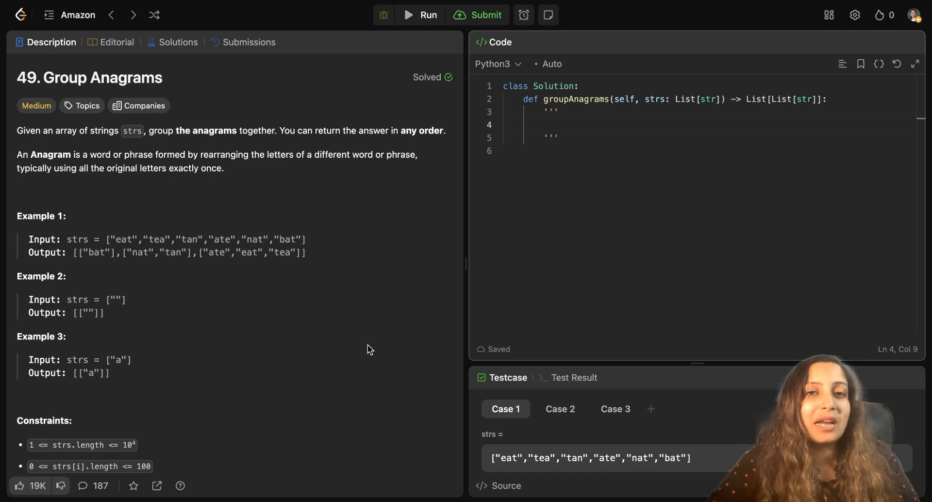
mouse_move(311, 260)
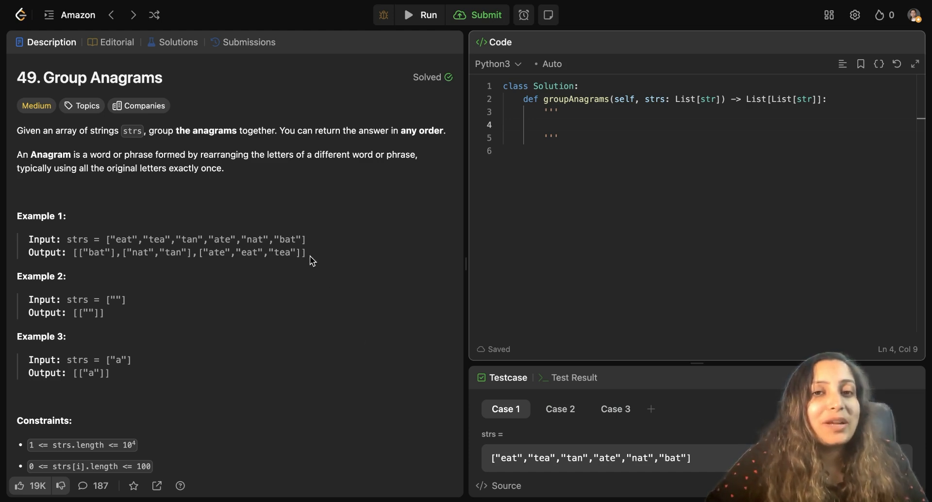
mouse_move(59, 146)
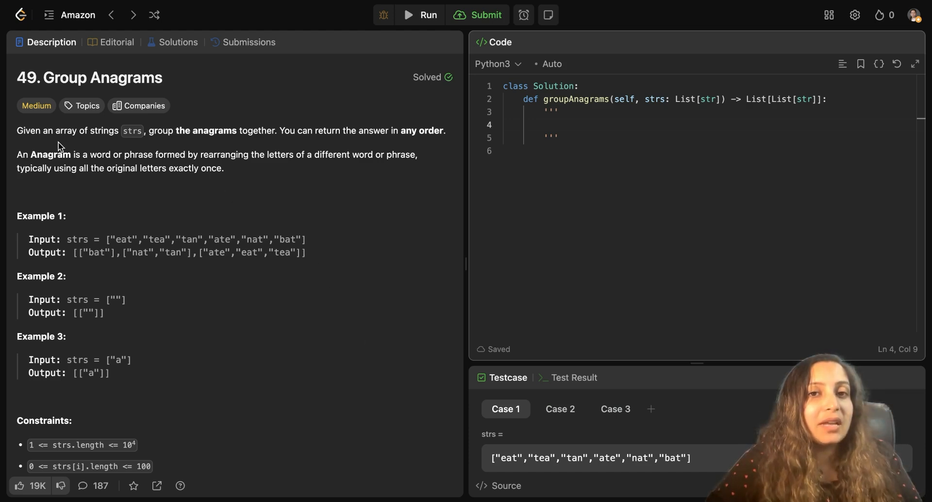
mouse_move(165, 149)
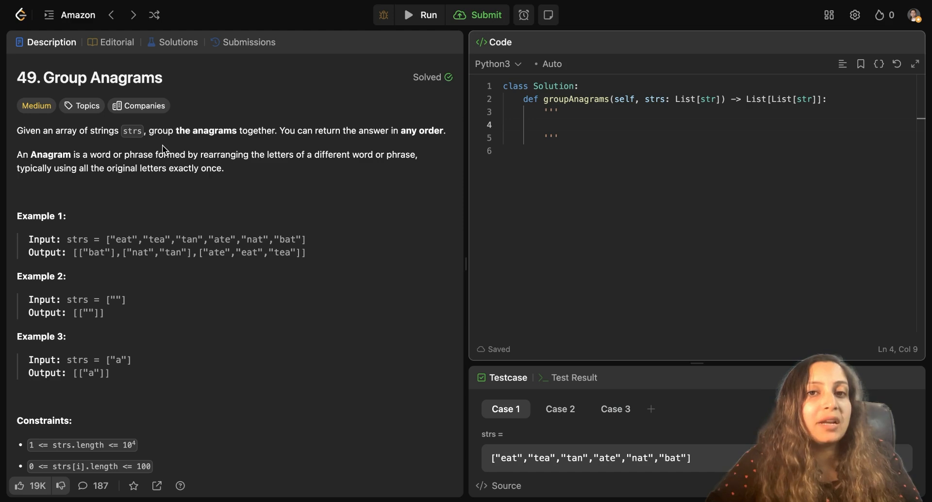
mouse_move(182, 202)
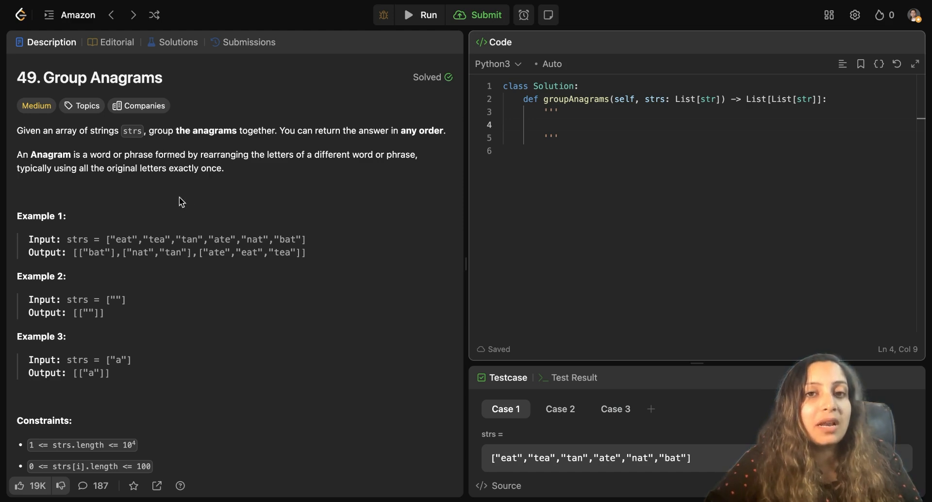
Write the docstring note "tan, nat: tan --> nat" showing the two words are anagrams.
scroll(down, 3)
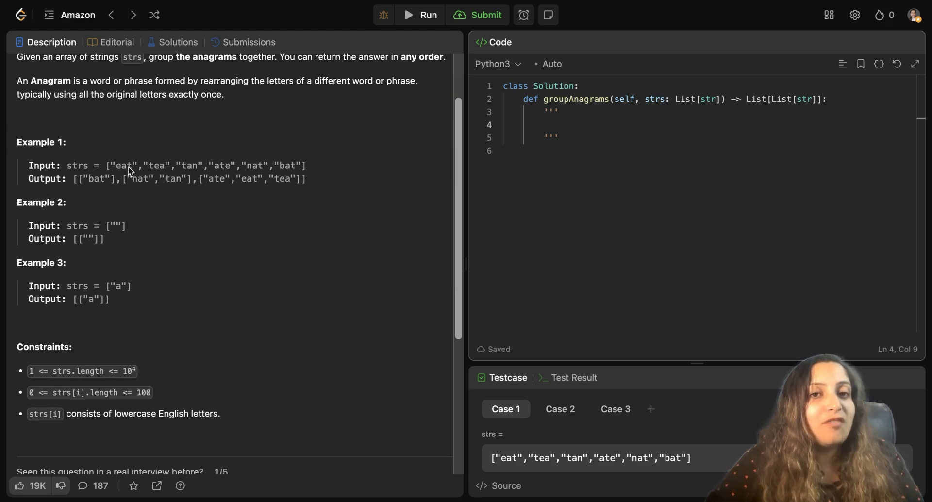
mouse_move(300, 175)
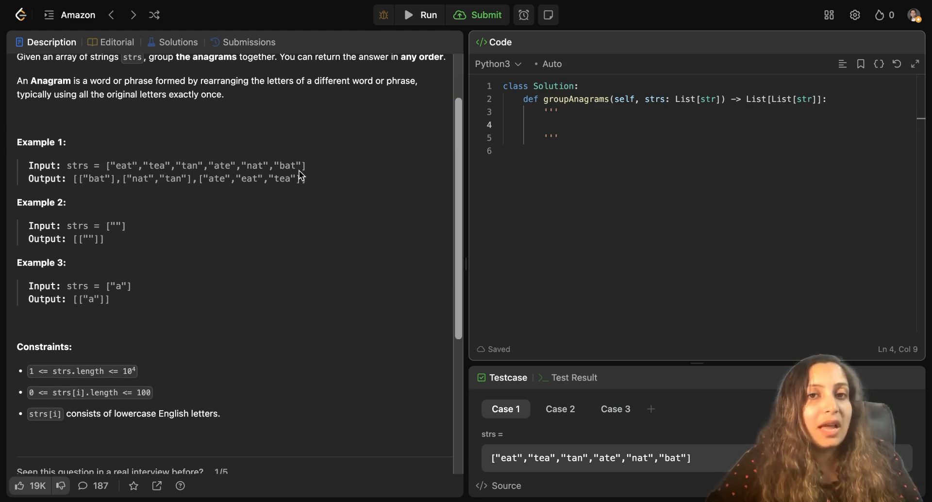
mouse_move(131, 170)
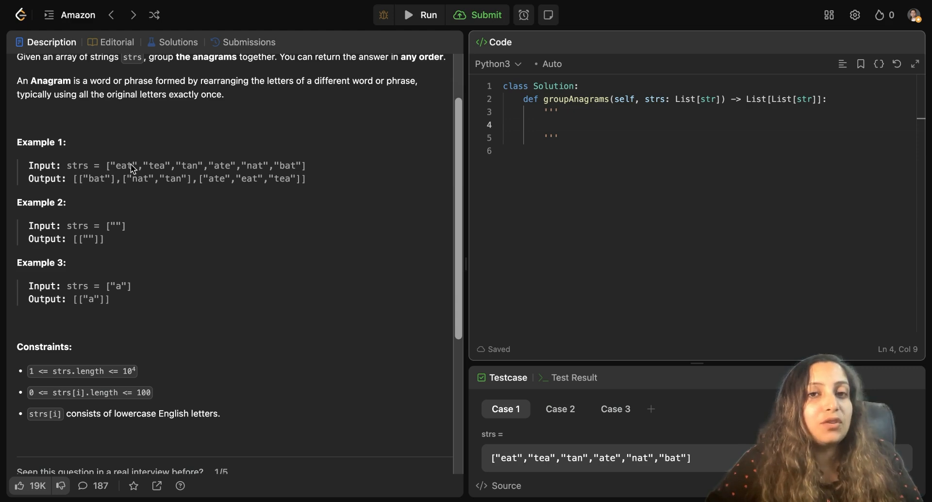
mouse_move(139, 171)
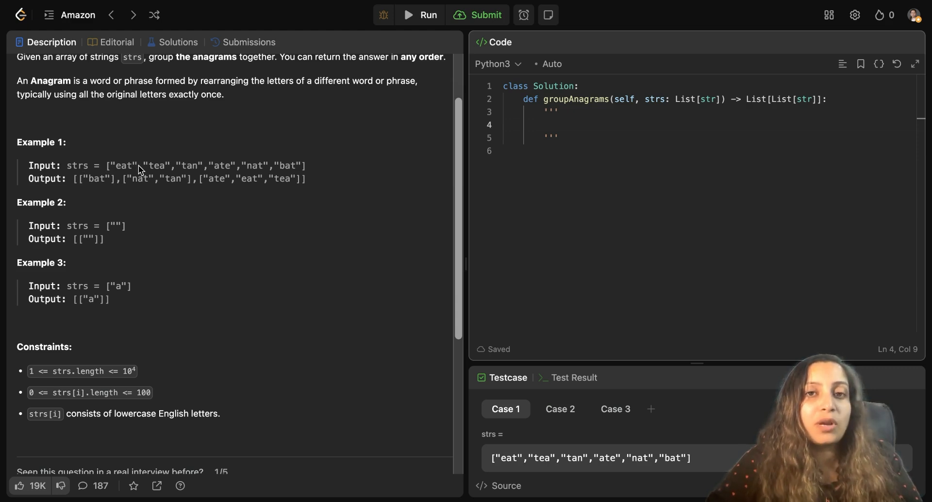
mouse_move(194, 180)
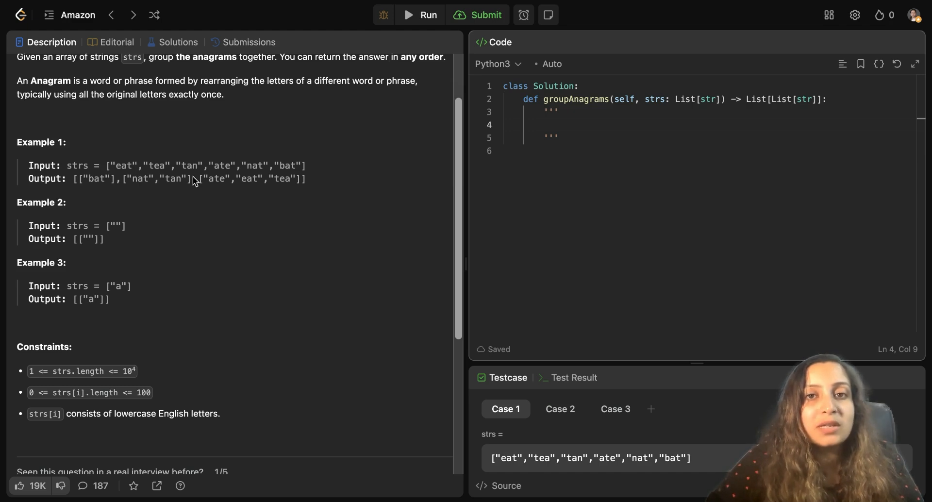
mouse_move(270, 176)
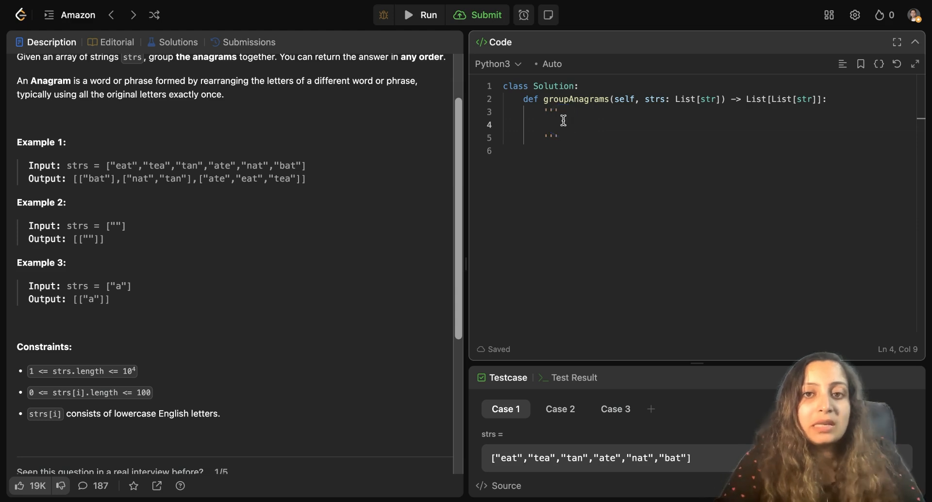
text(tan, nat:)
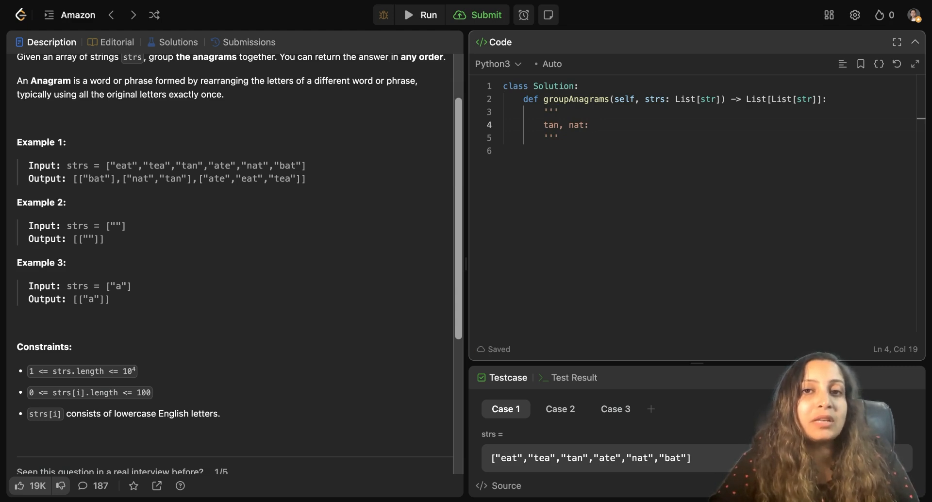
click(592, 125)
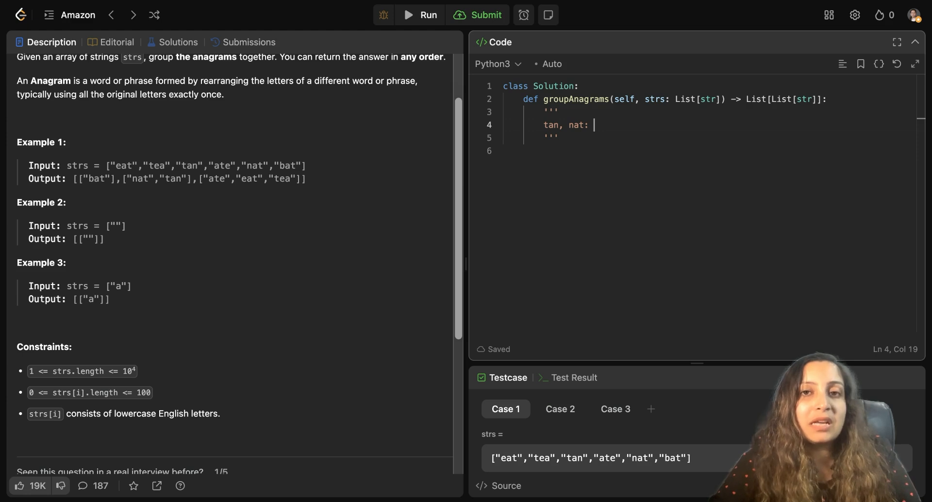
text(tan --)
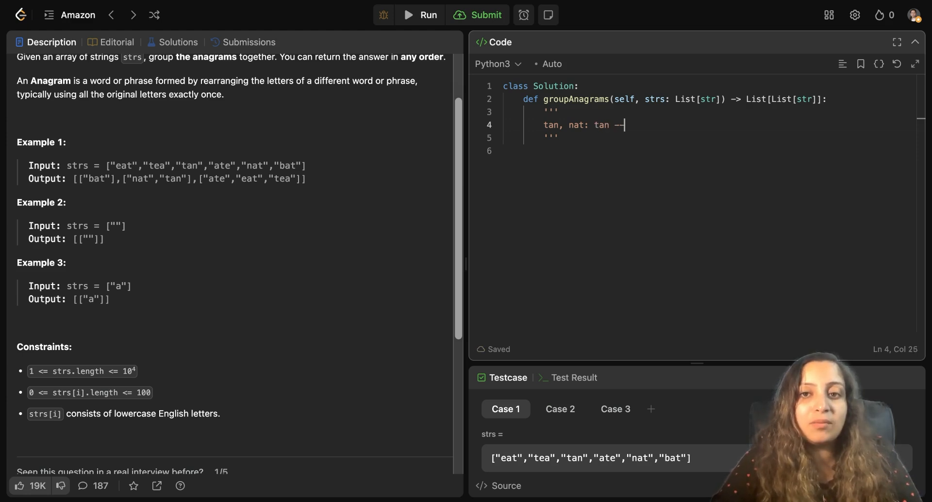
text(> nat)
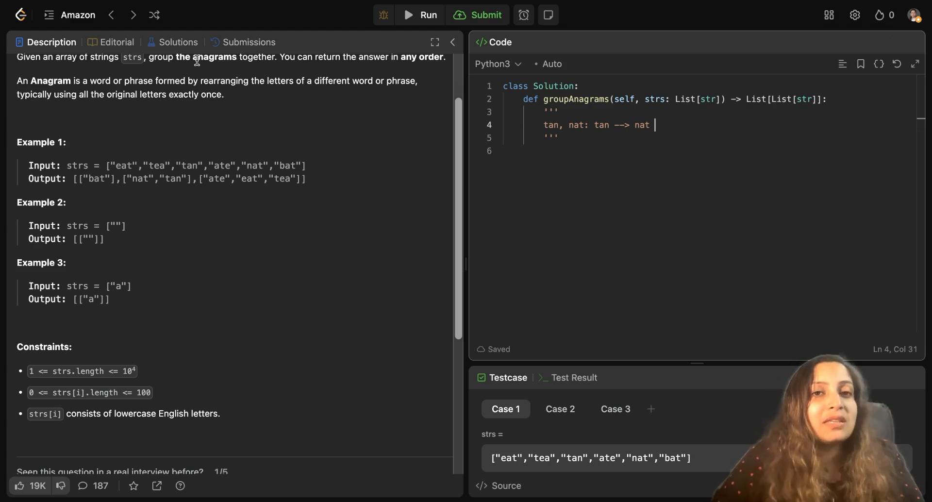
mouse_move(81, 90)
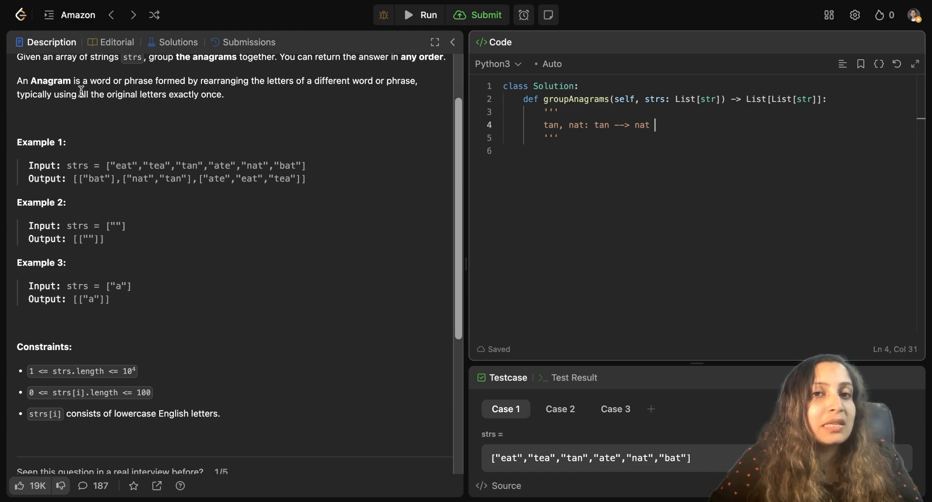
mouse_move(238, 101)
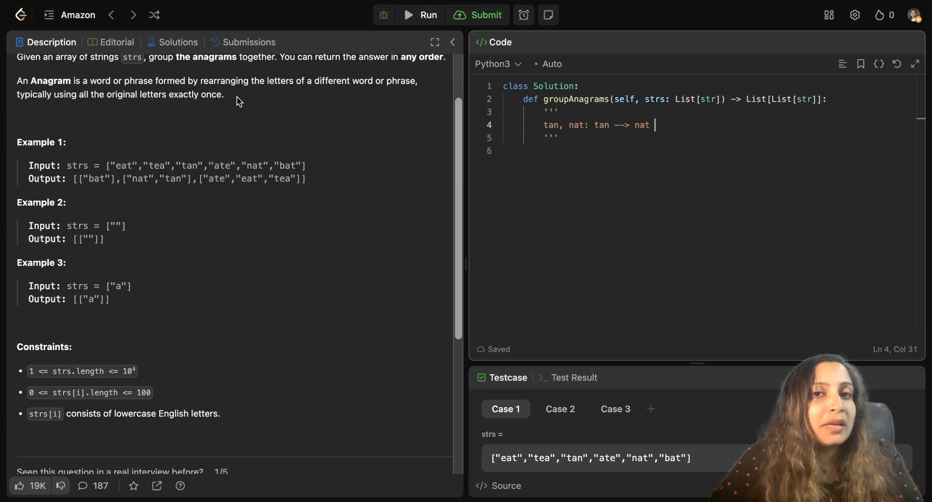
mouse_move(325, 120)
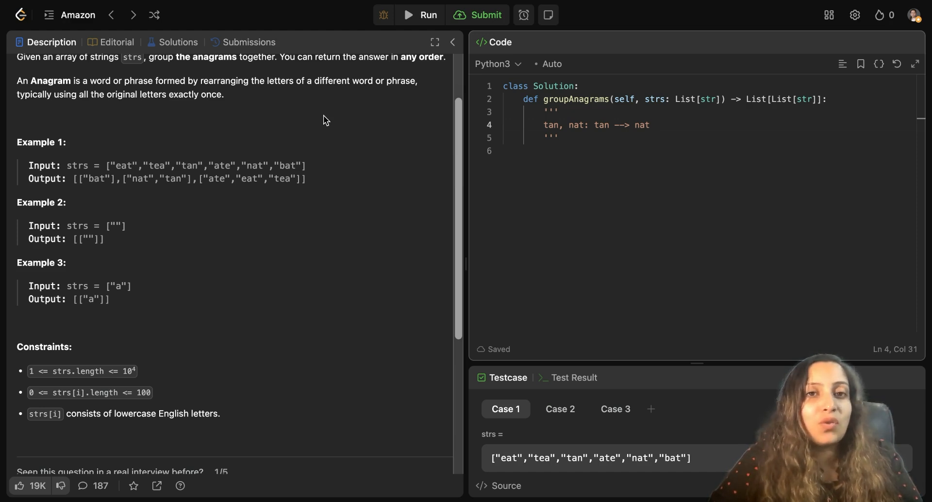
mouse_move(269, 198)
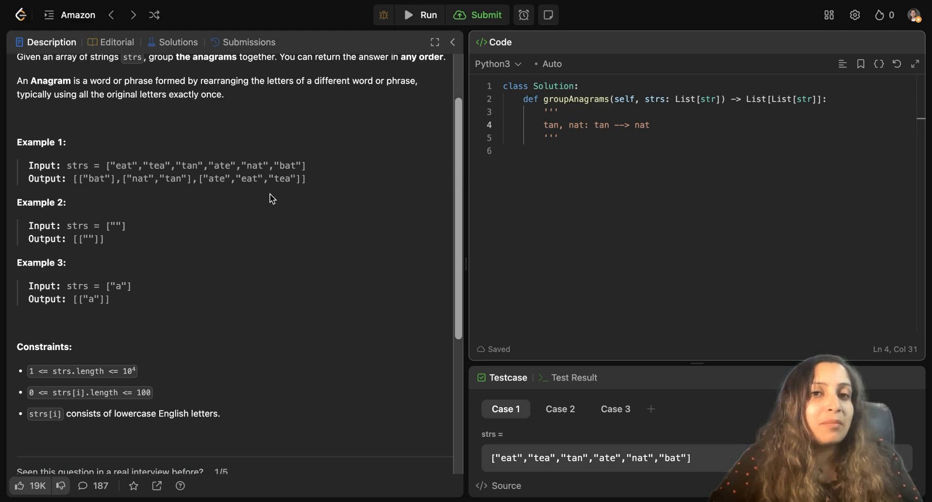
mouse_move(169, 224)
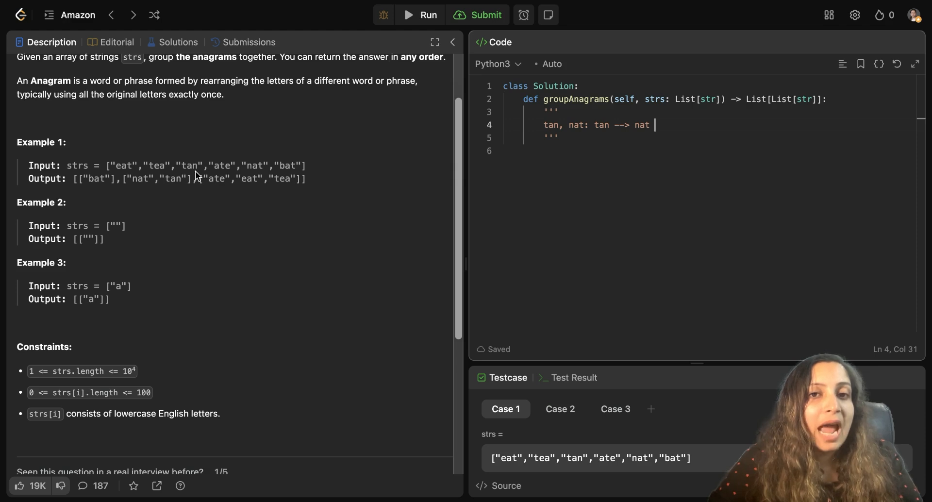
mouse_move(291, 176)
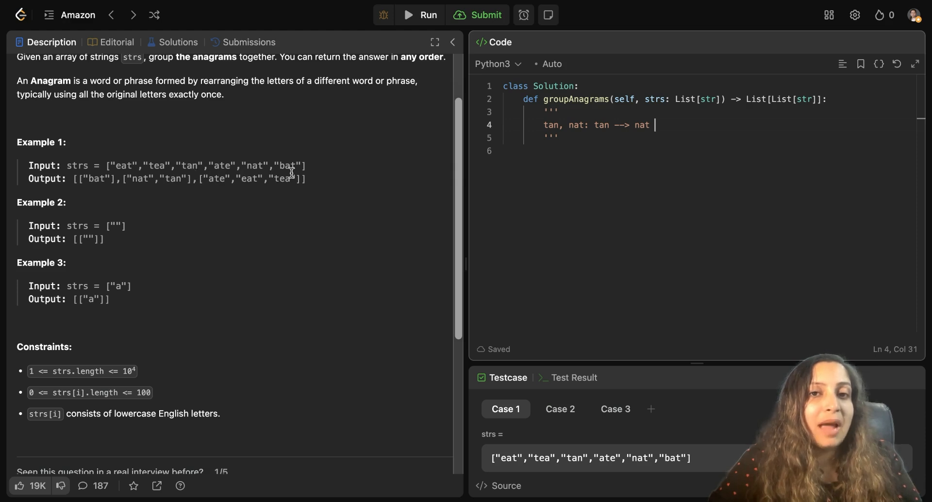
mouse_move(104, 205)
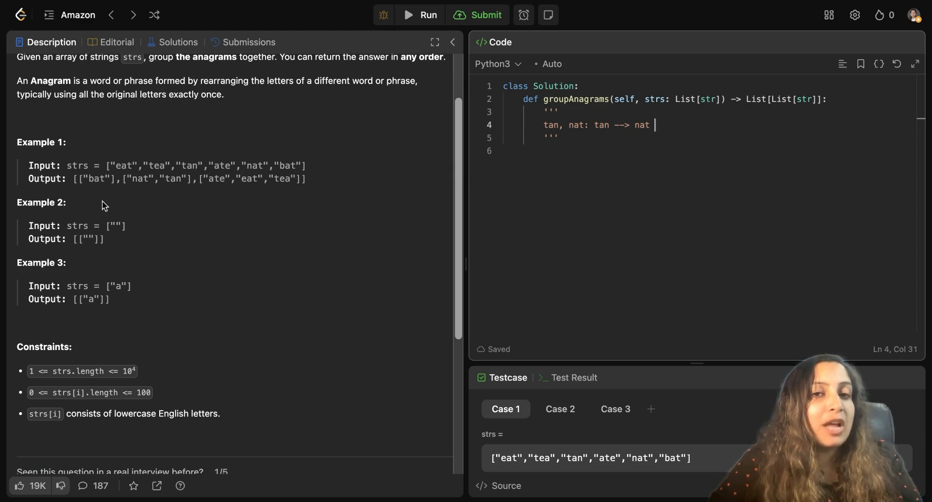
mouse_move(118, 192)
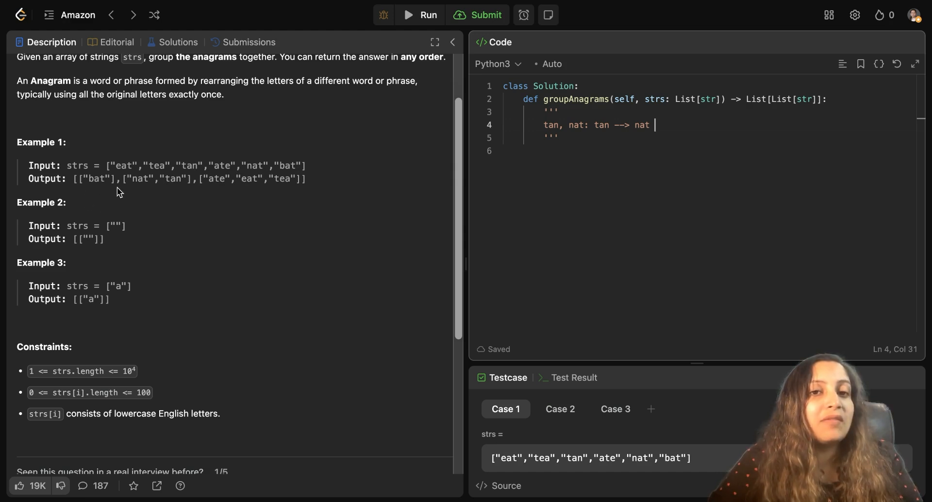
mouse_move(105, 199)
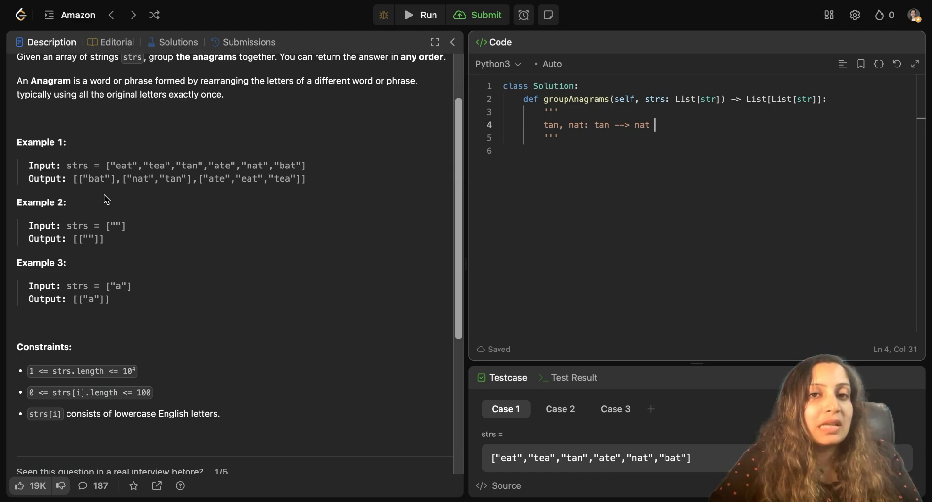
mouse_move(187, 205)
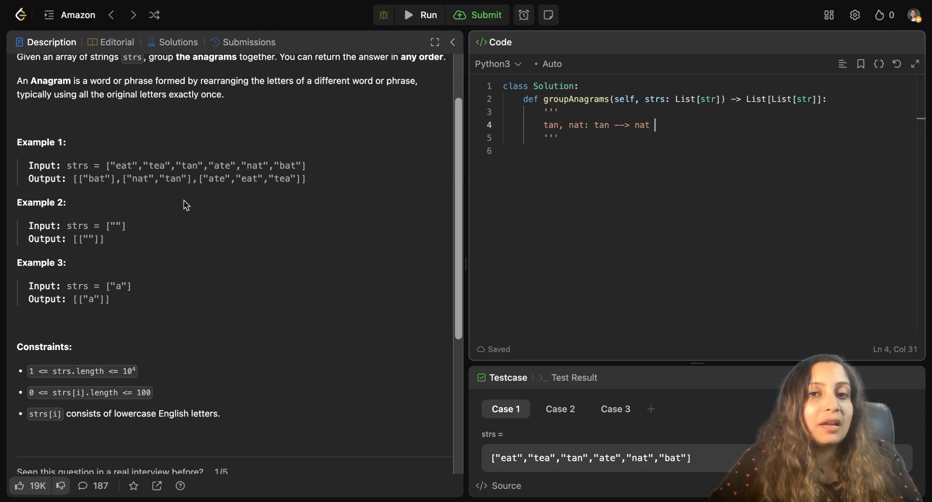
mouse_move(128, 210)
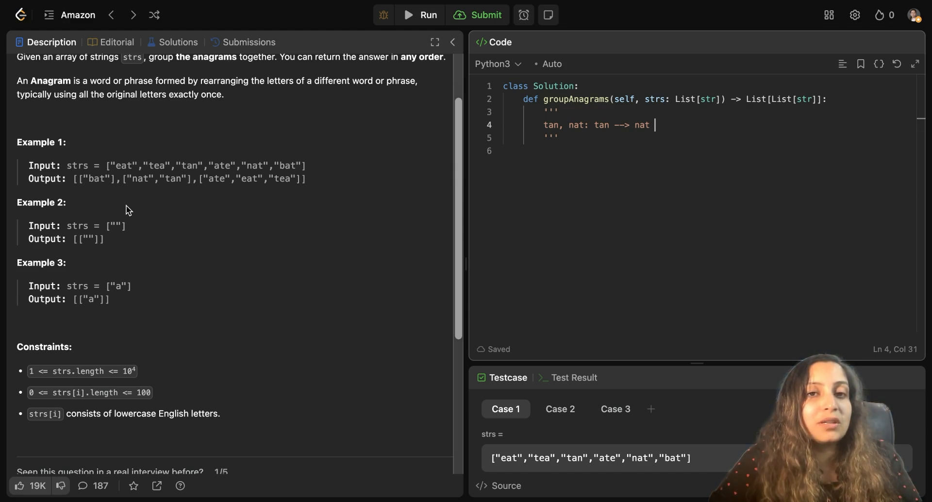
mouse_move(279, 202)
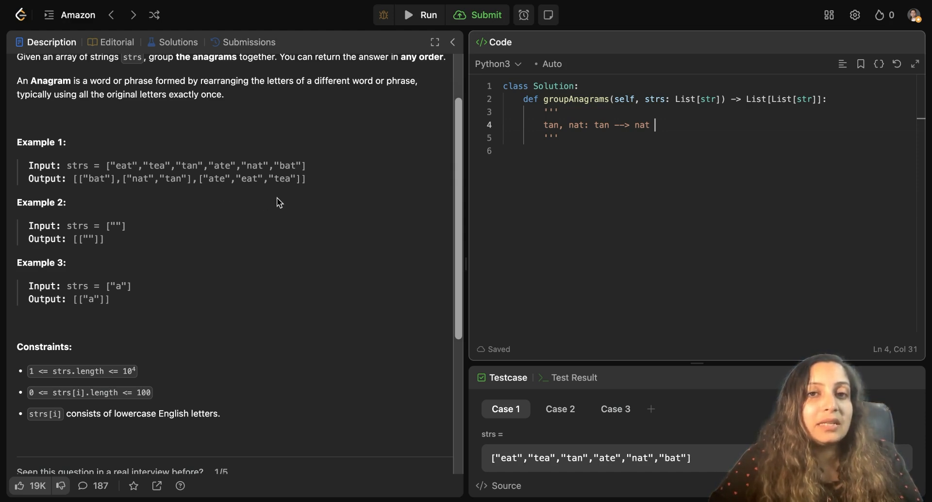
mouse_move(227, 200)
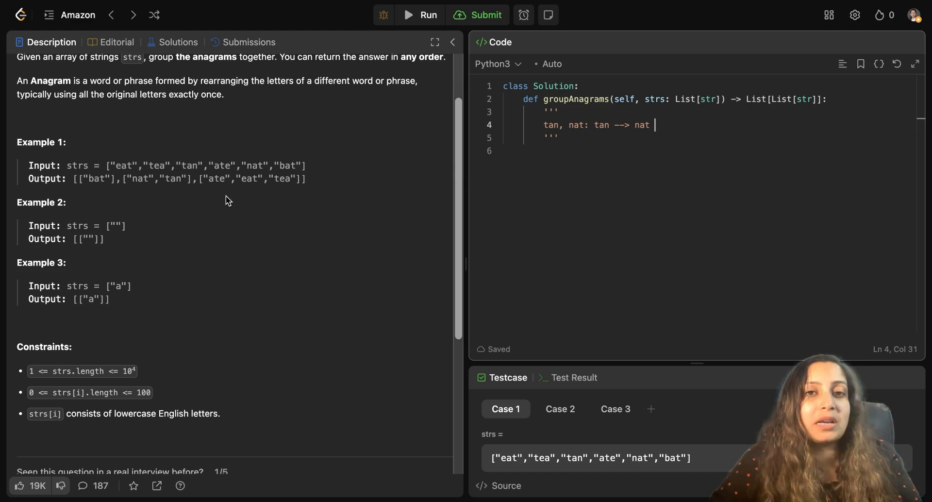
mouse_move(134, 208)
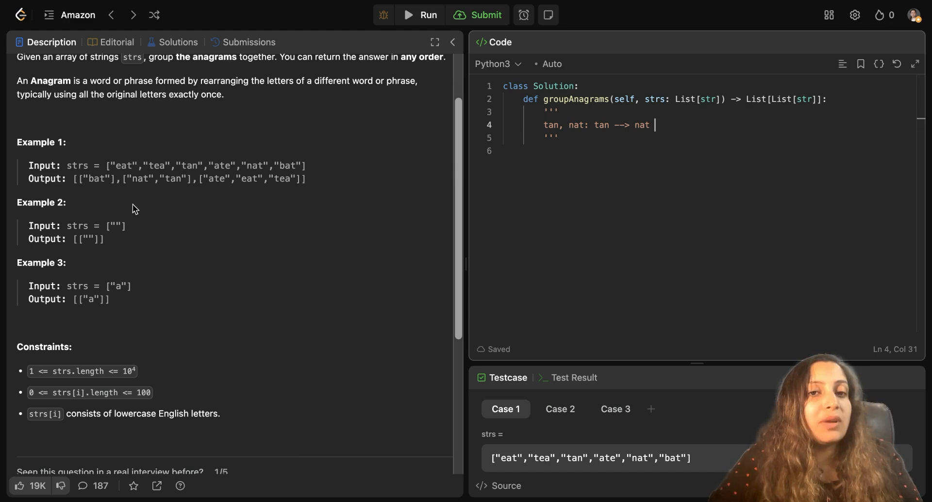
mouse_move(105, 226)
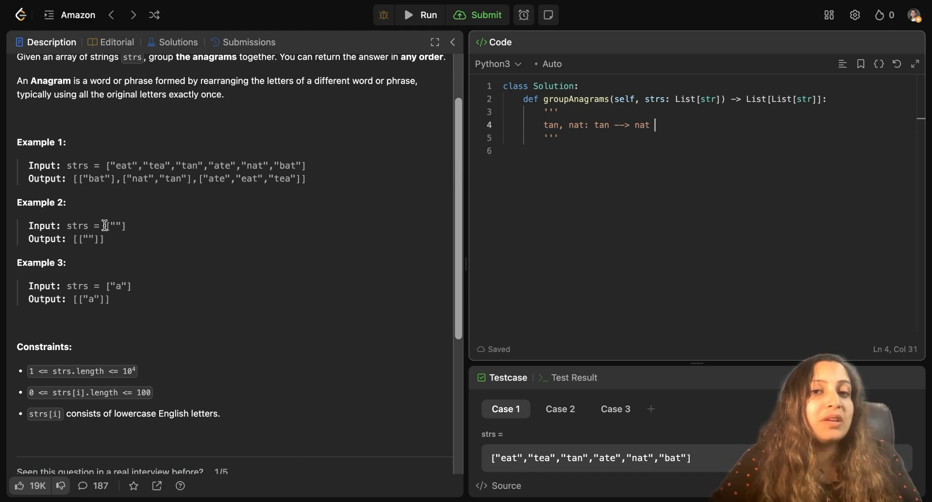
mouse_move(148, 240)
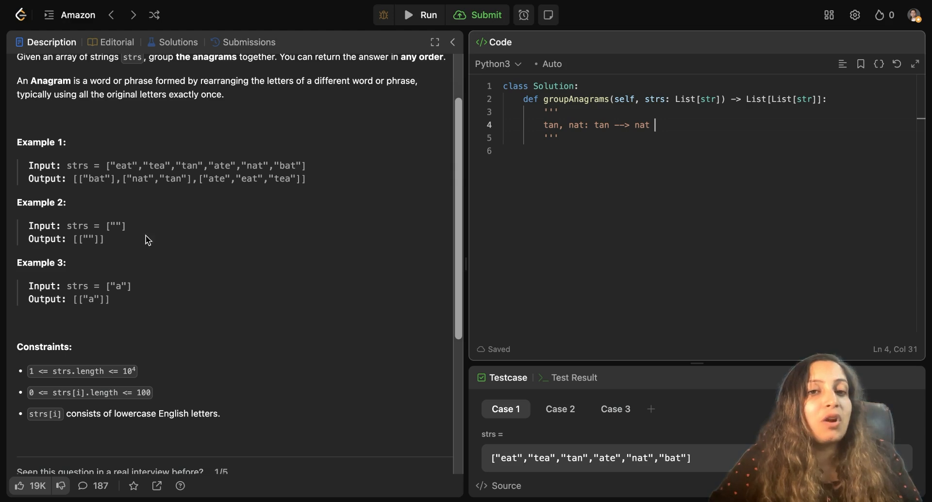
mouse_move(78, 264)
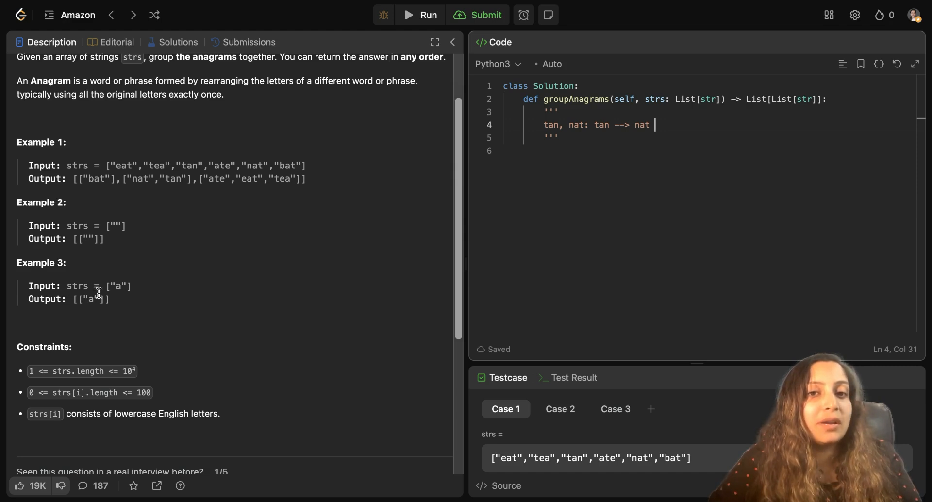
mouse_move(131, 302)
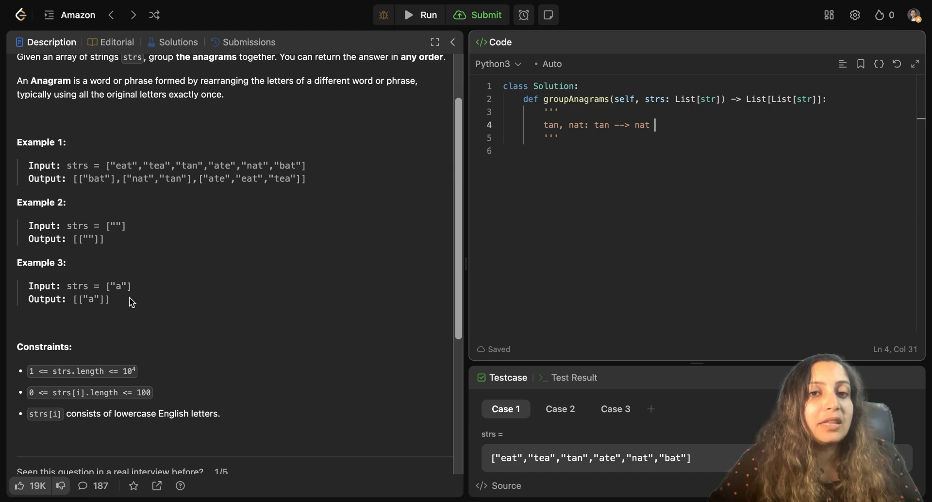
mouse_move(109, 316)
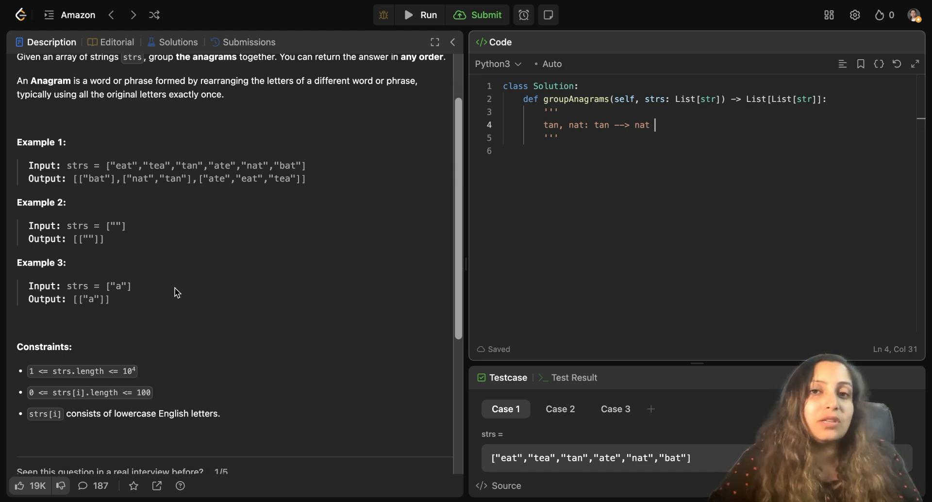
mouse_move(254, 286)
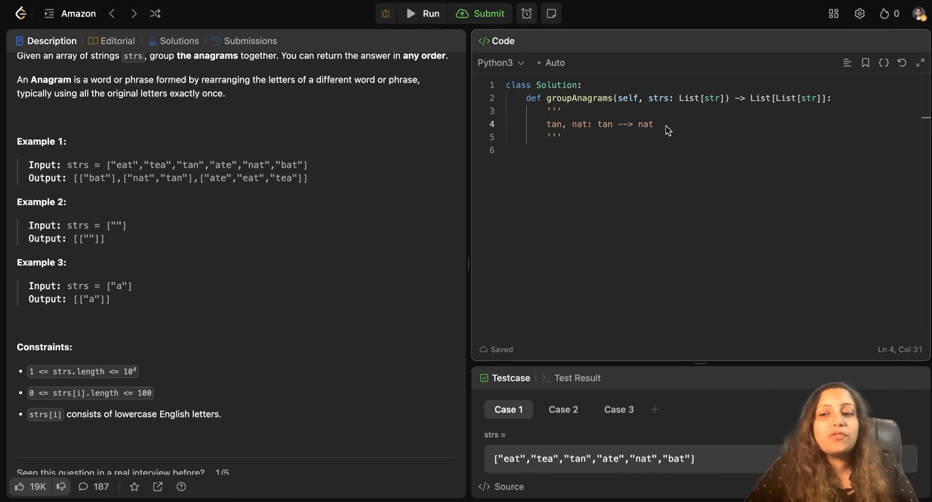
Note that sorting works: 'tan (sort) --> ant' and 'nat --> ant' on new lines.
key(enter)
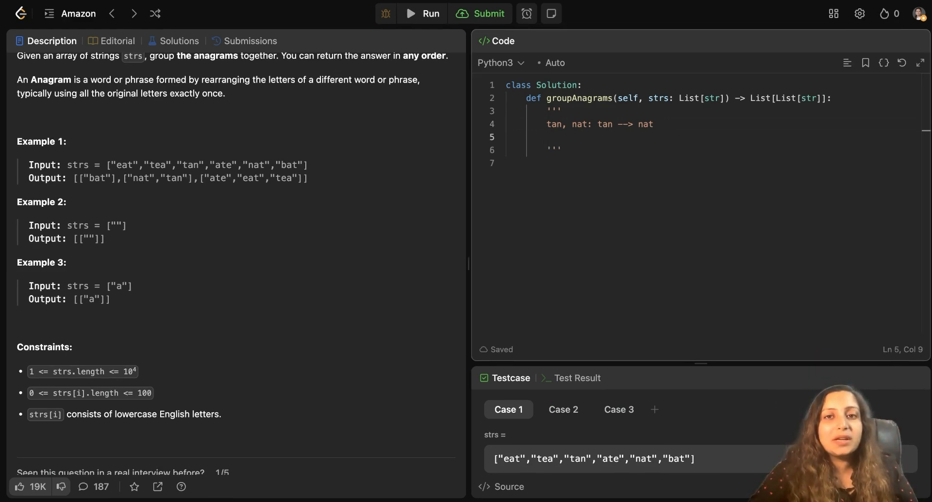
click(546, 137)
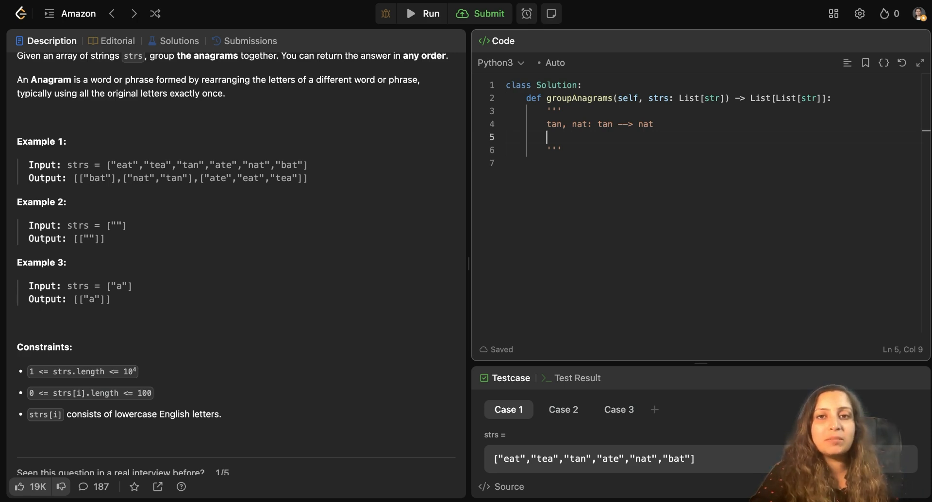
text(tan)
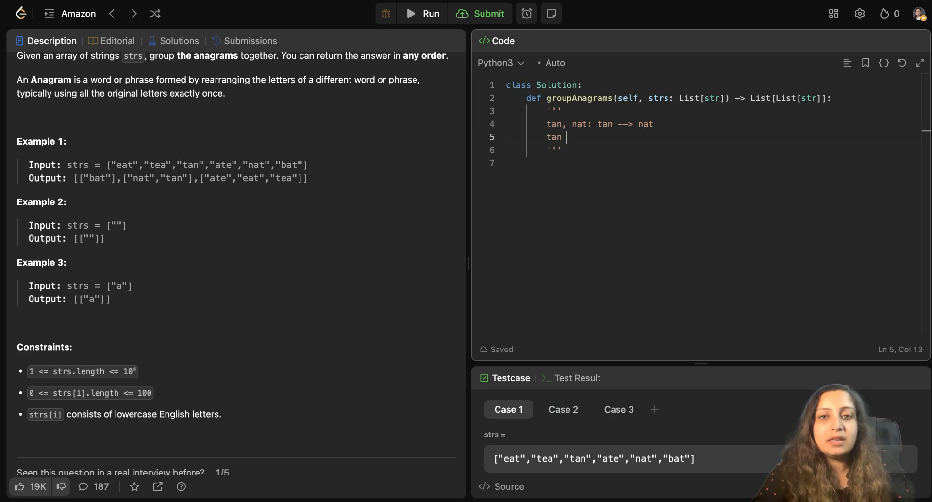
text((sort) -)
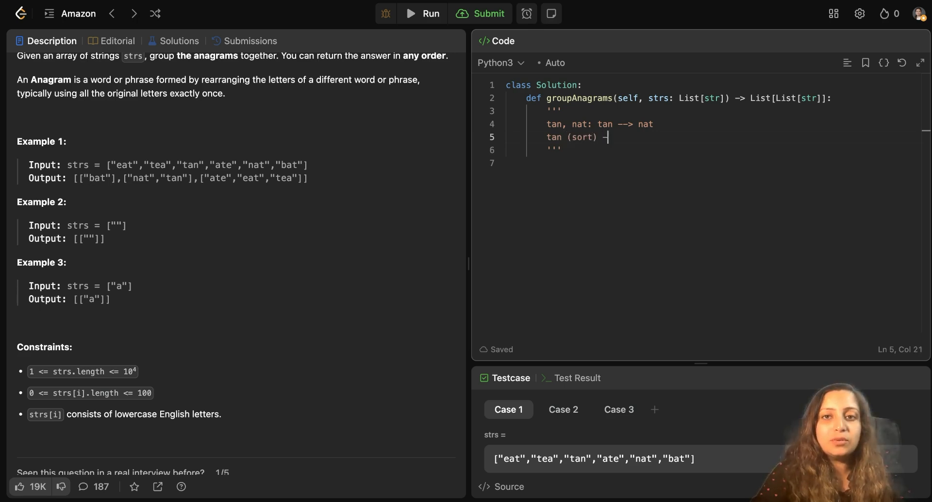
text(> ant)
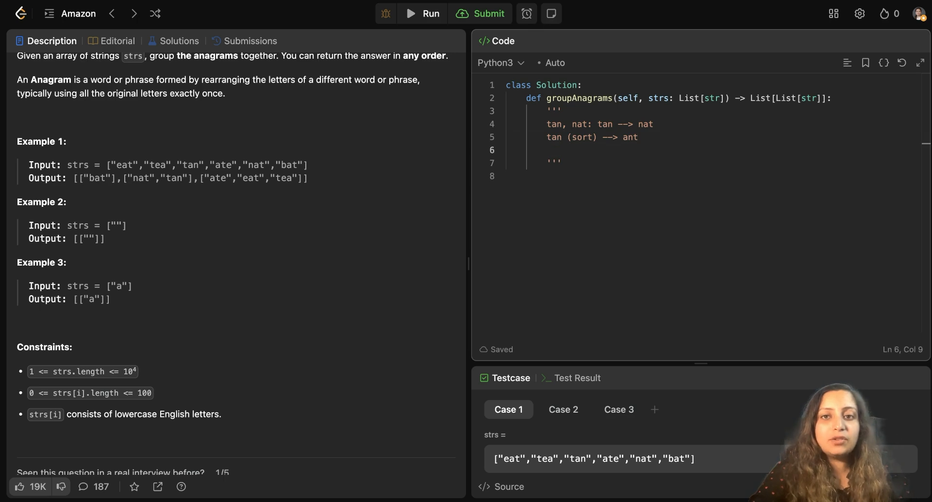
text(nat --> ant)
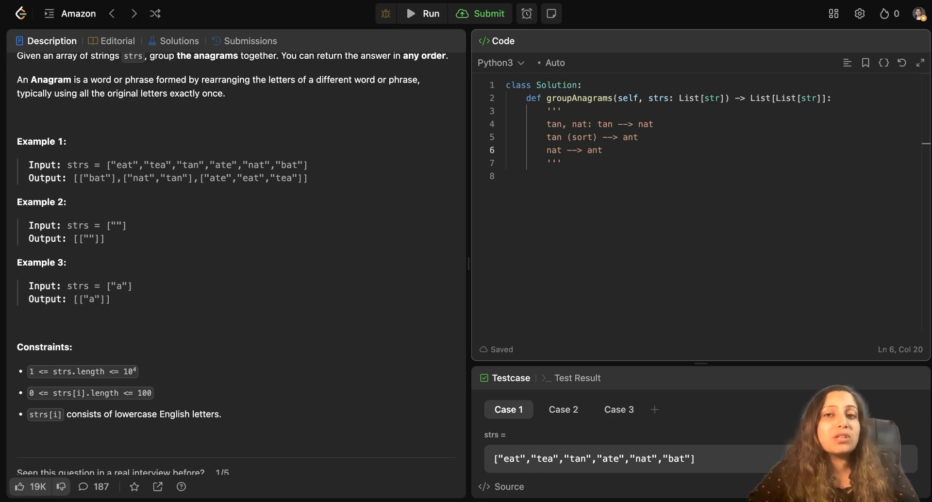
click(602, 150)
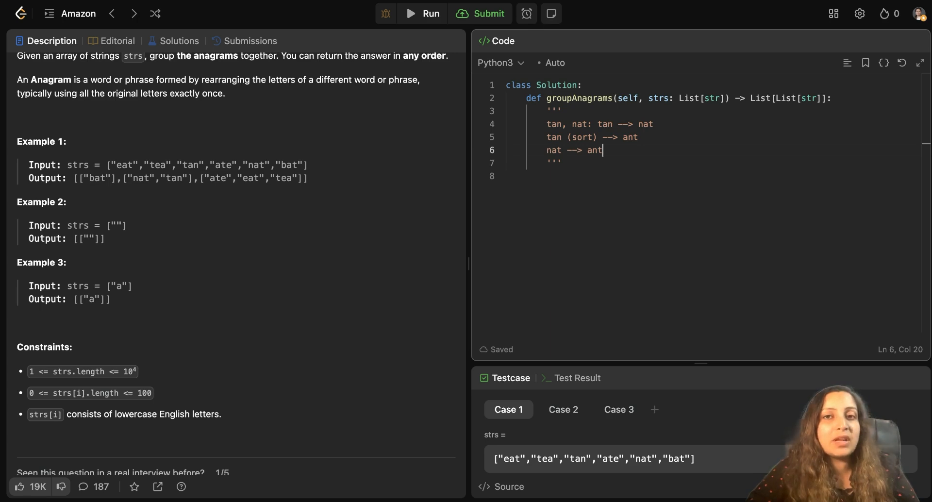
mouse_move(279, 162)
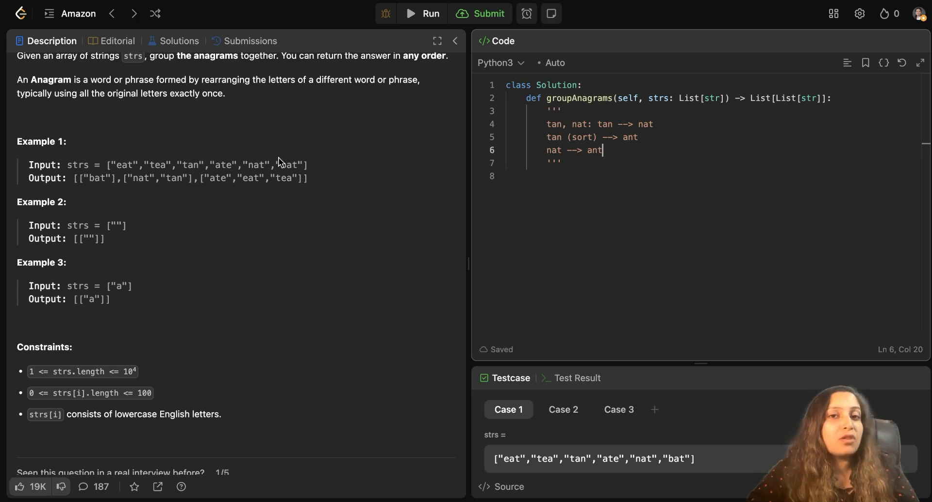
mouse_move(200, 193)
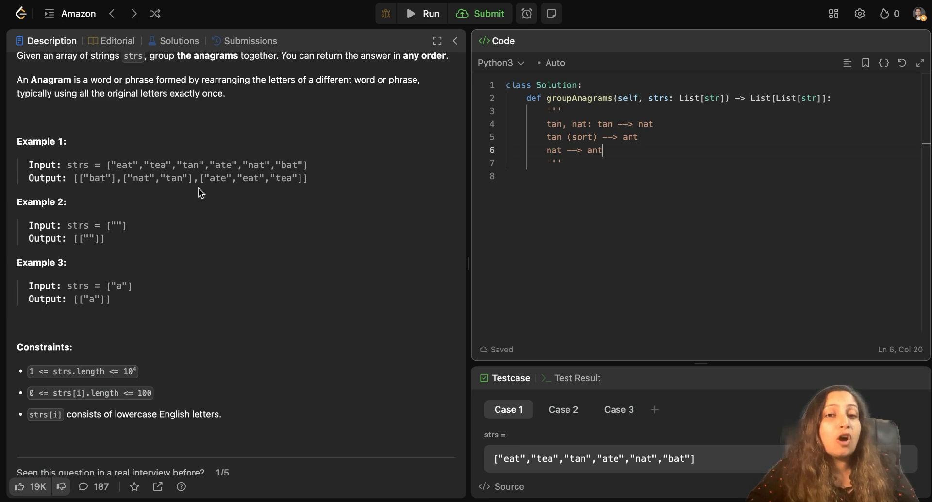
mouse_move(113, 168)
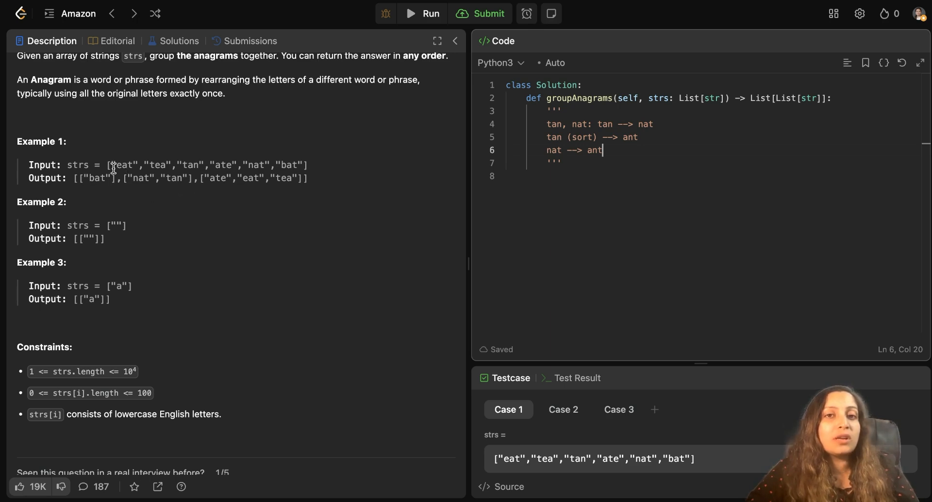
mouse_move(326, 180)
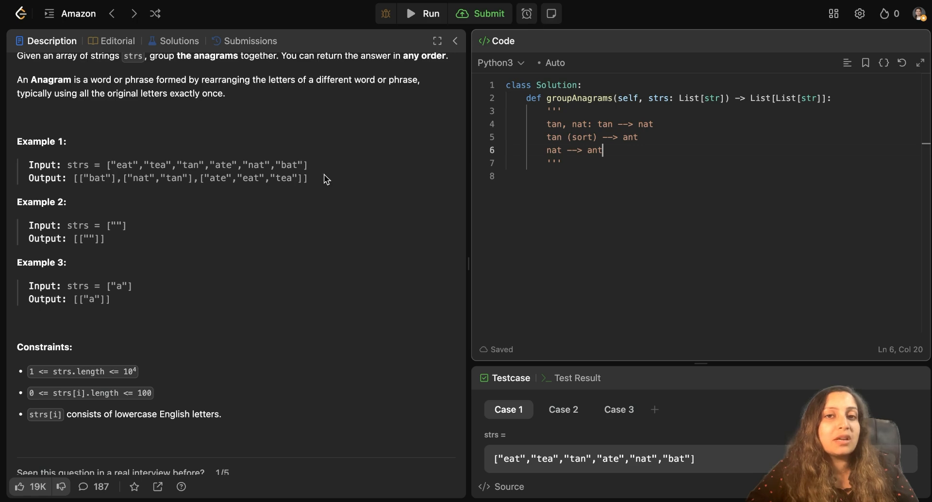
mouse_move(332, 182)
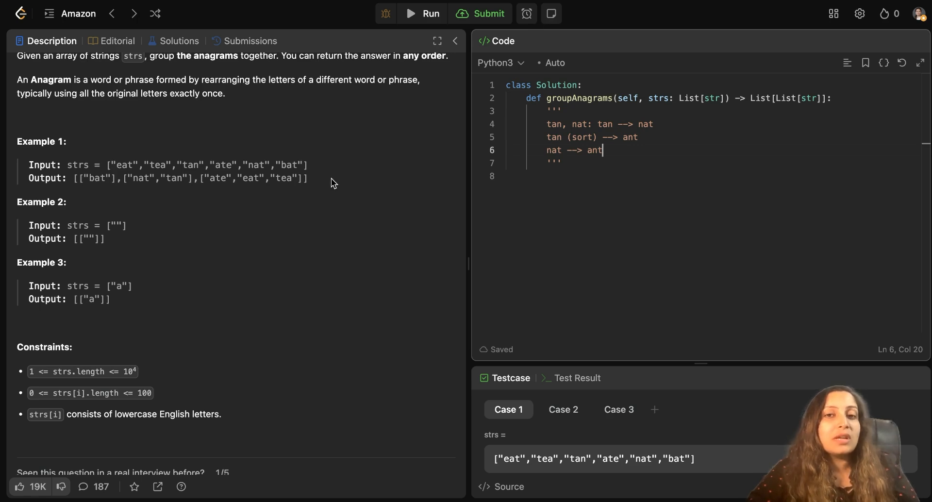
Add the sorting approach's complexity estimate O(m.nlog(n)) on its own line.
key(Enter)
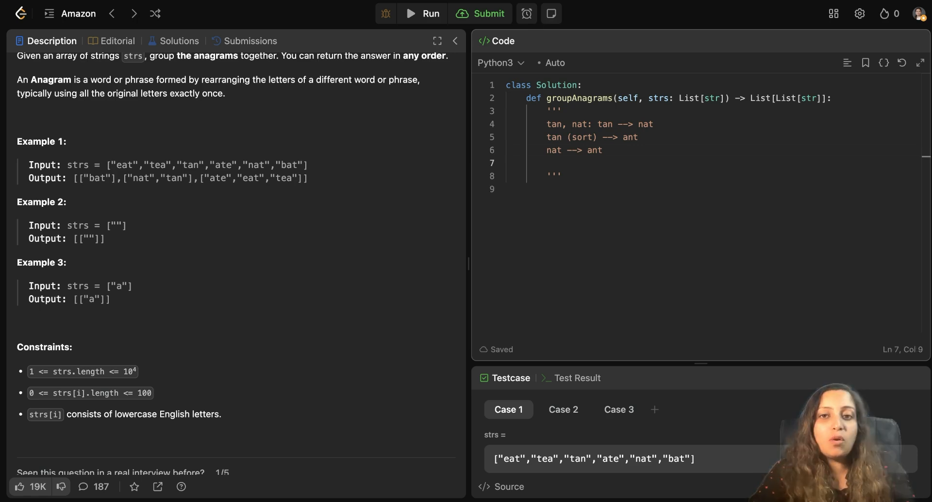
text(O(m))
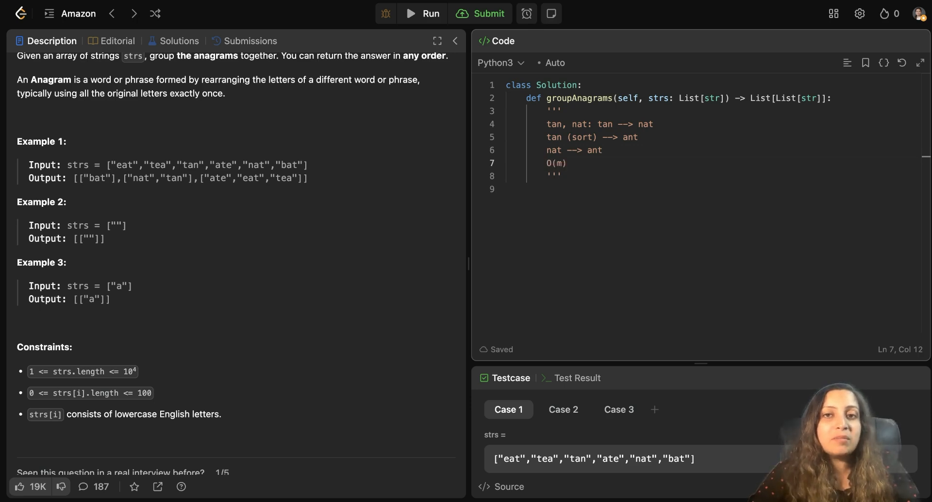
text(.)
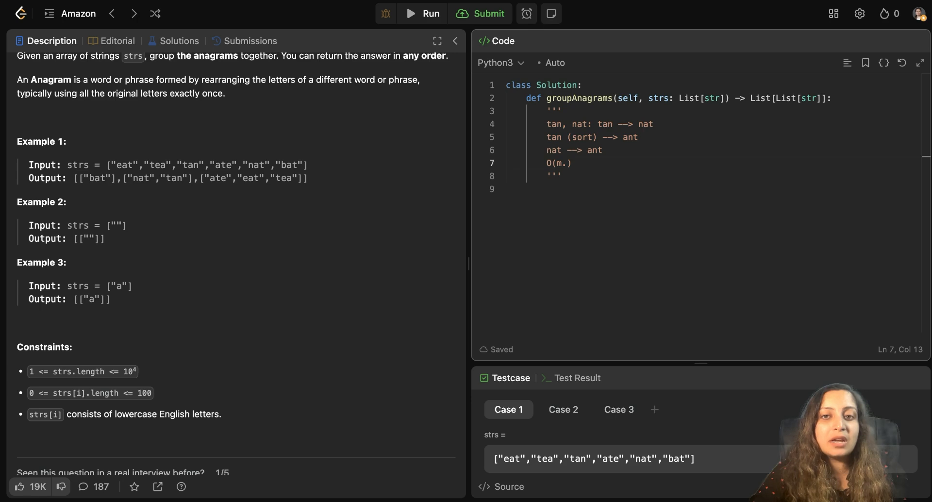
text(nl)
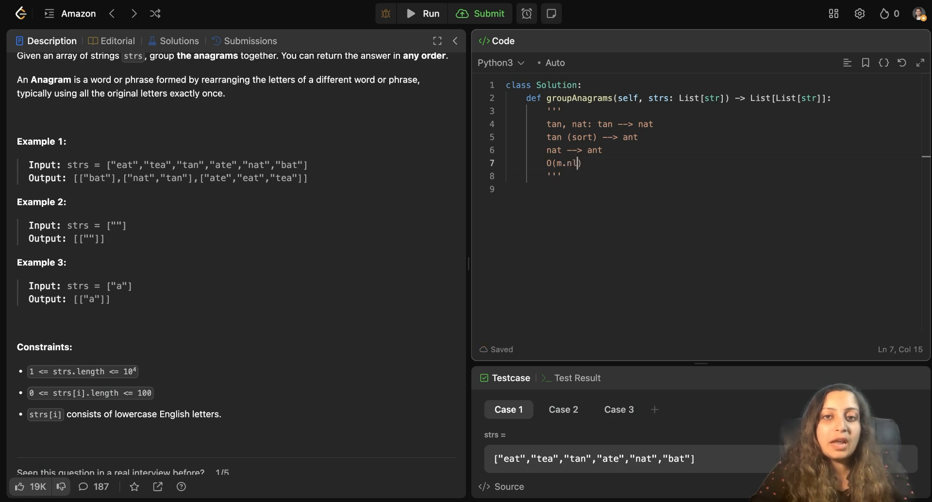
text(og(n)
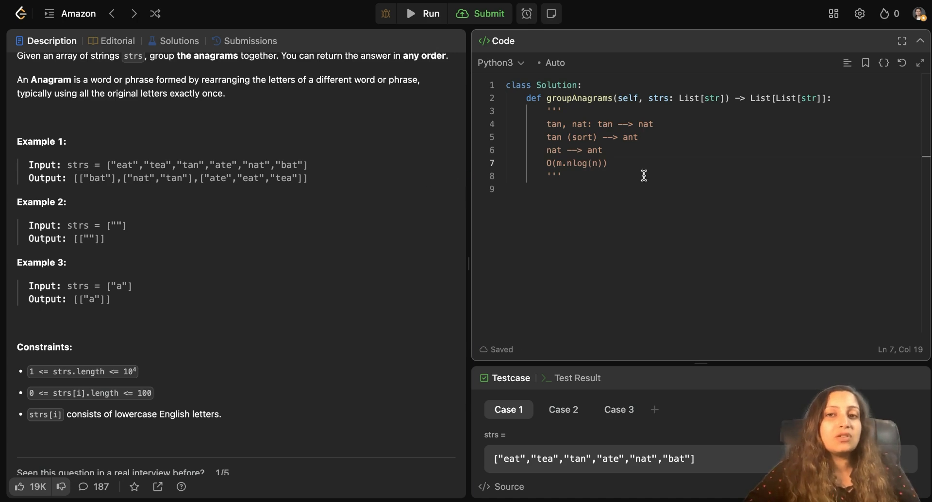
mouse_move(617, 161)
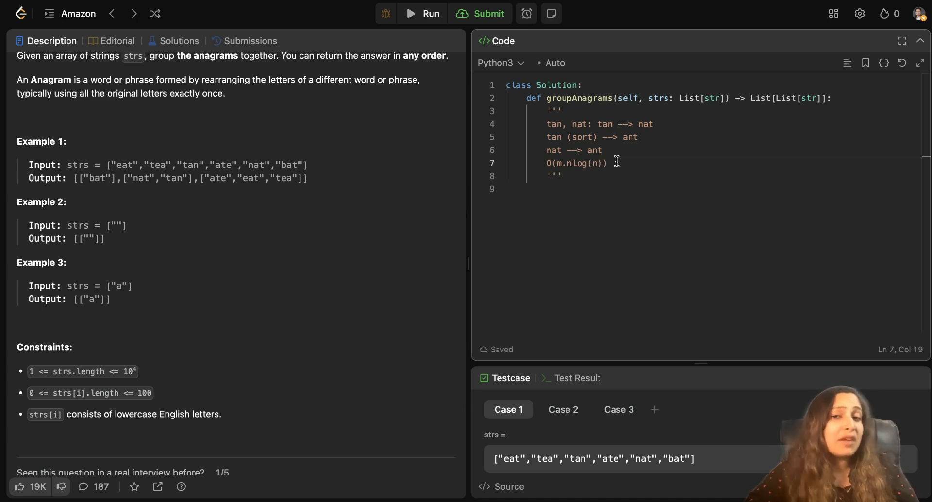
mouse_move(629, 162)
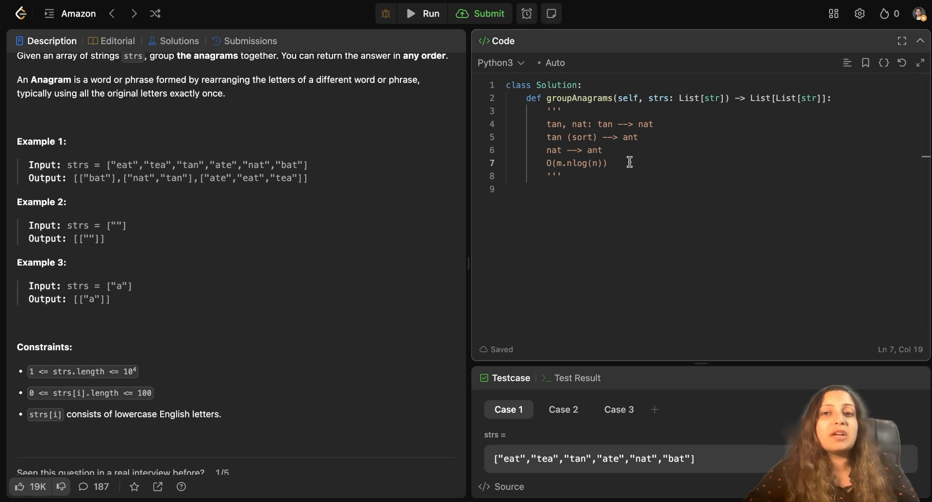
key(enter)
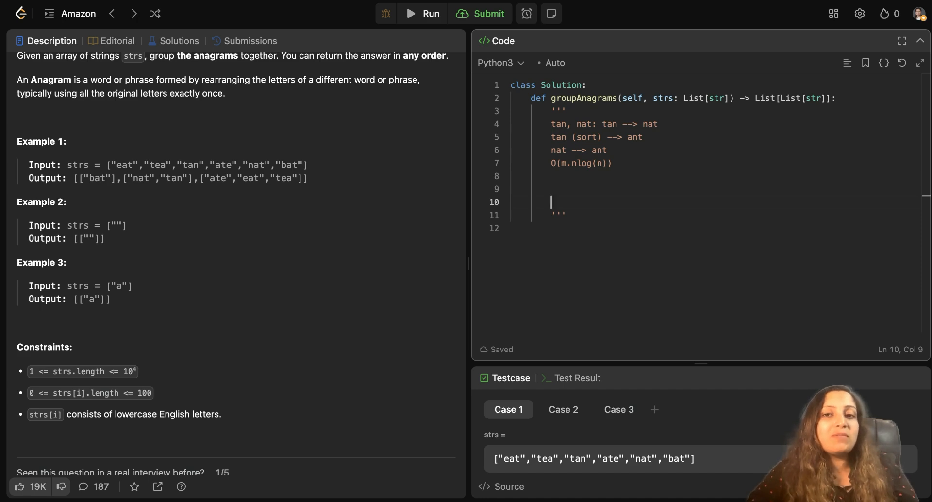
Write the hashmap note with counts 1e 1a 1t as the key mapping to values.
text(ha)
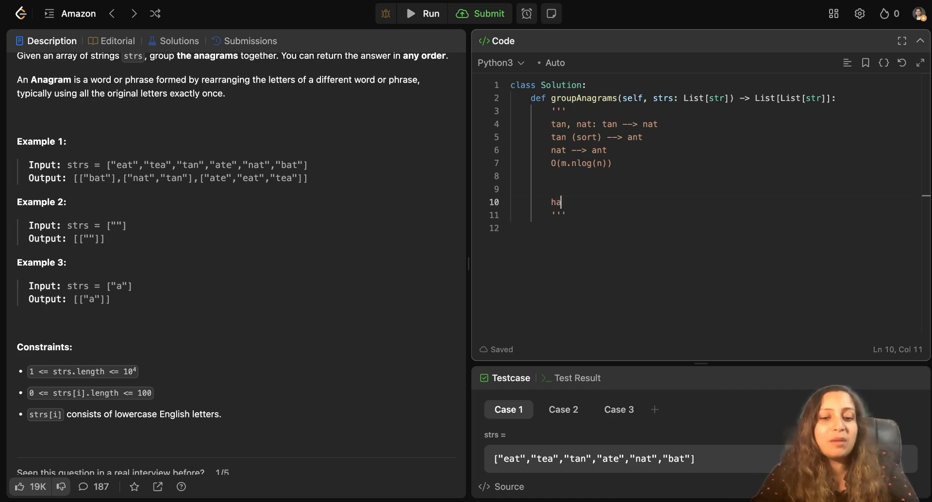
text(shmap)
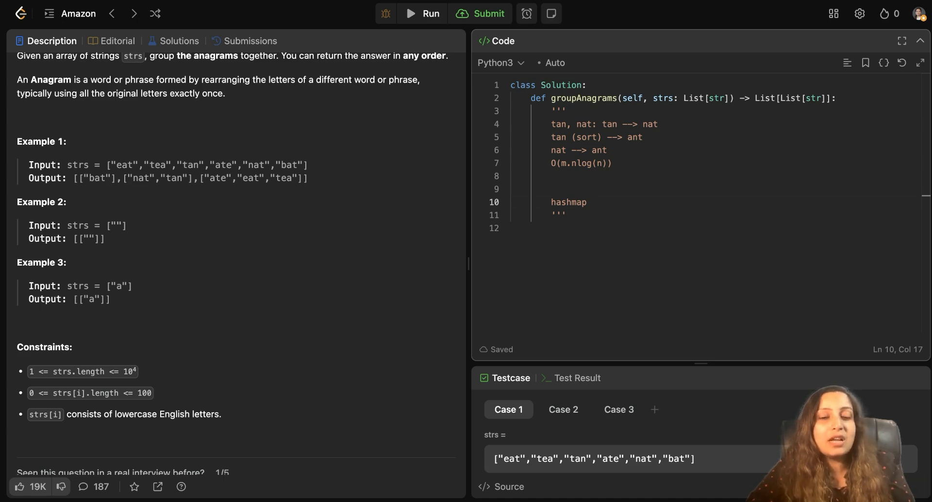
click(591, 202)
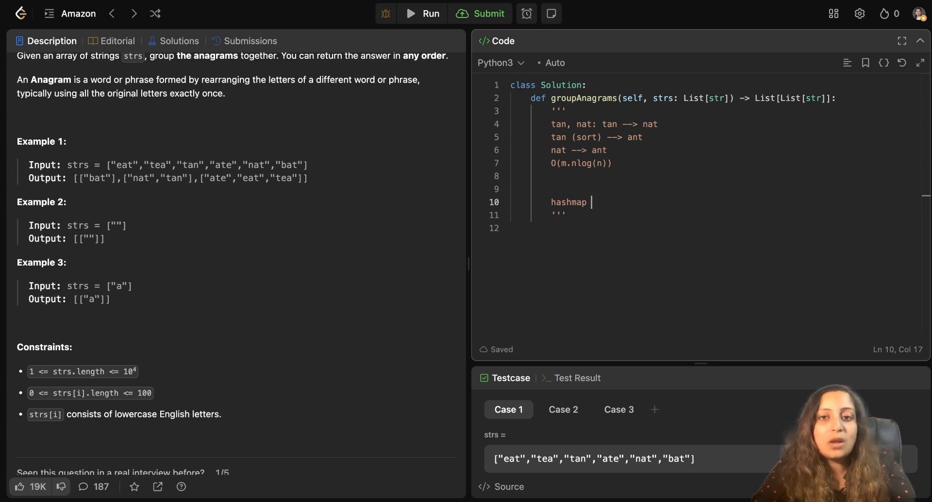
text(1e 1a 1t)
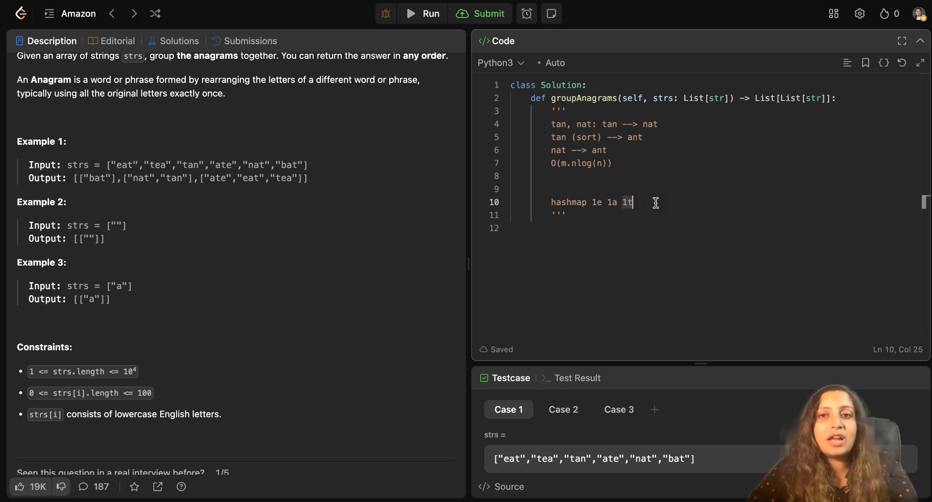
text('key' :)
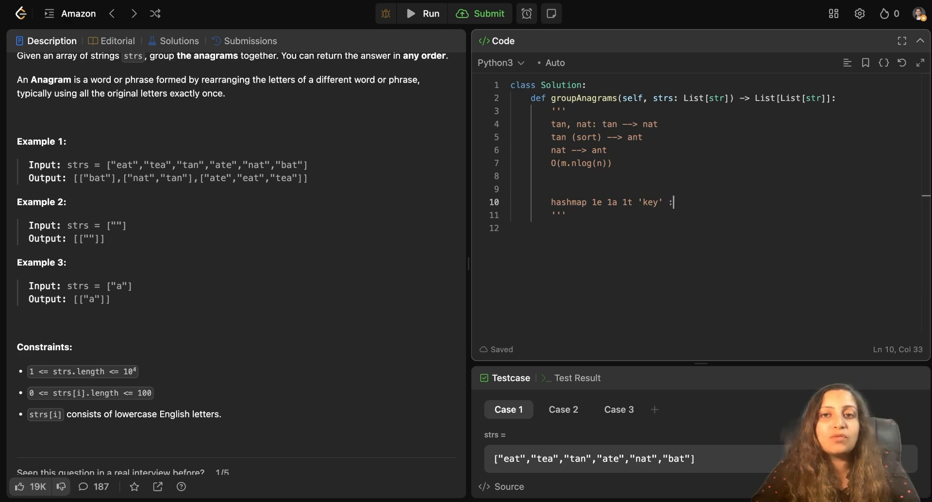
text('value)
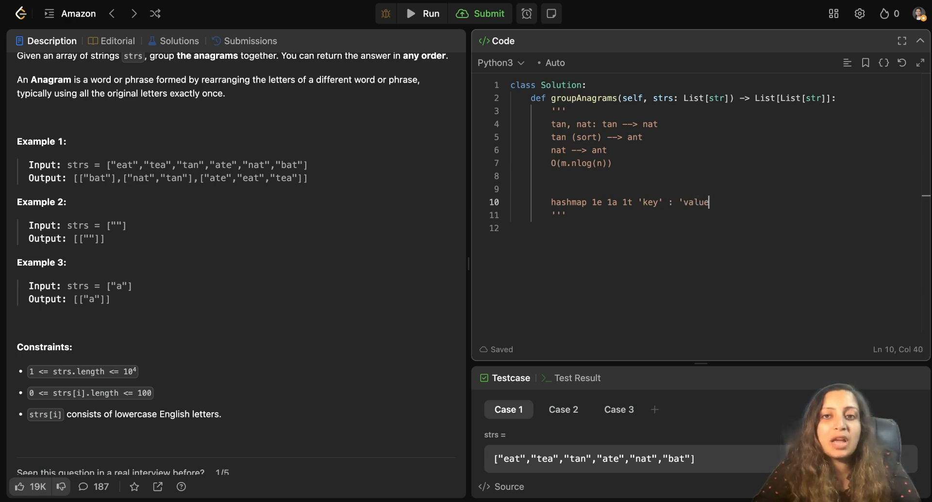
text(s')
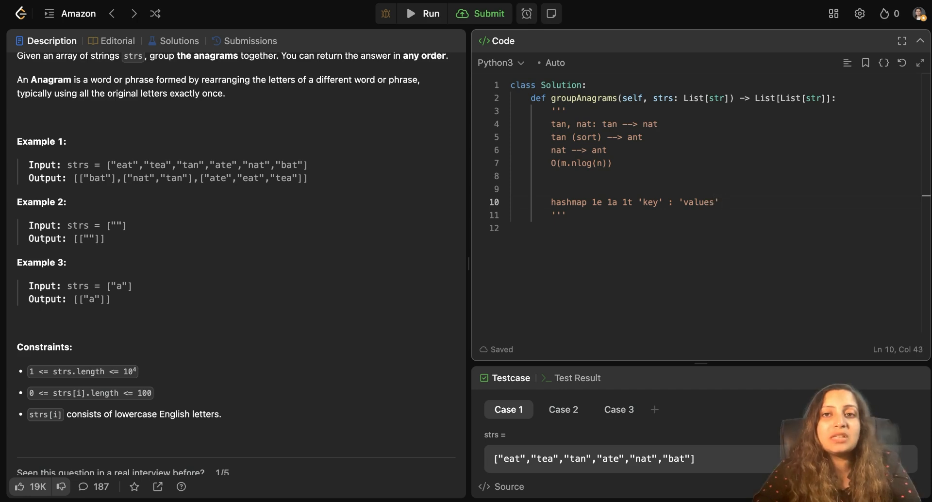
text(-)
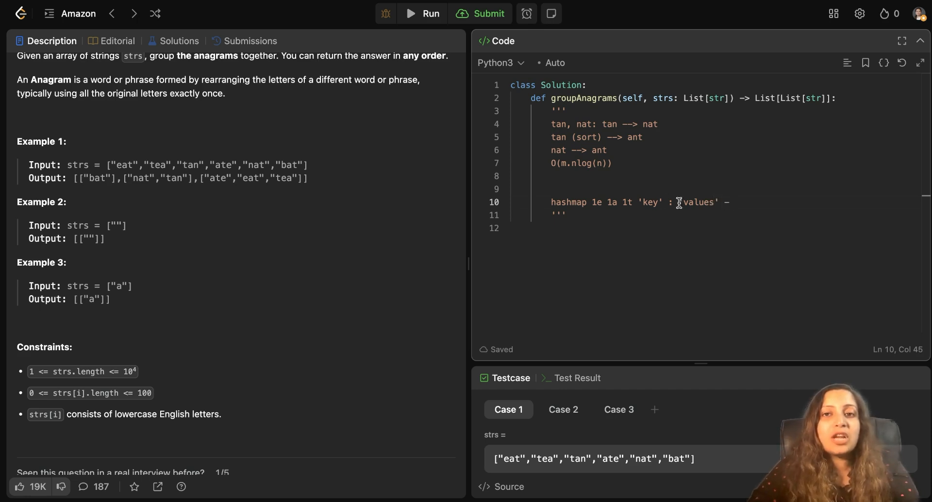
Fill in the example values 'eat', 'tea', 'ate' for that key and start a new line.
drag(677, 202, 592, 202)
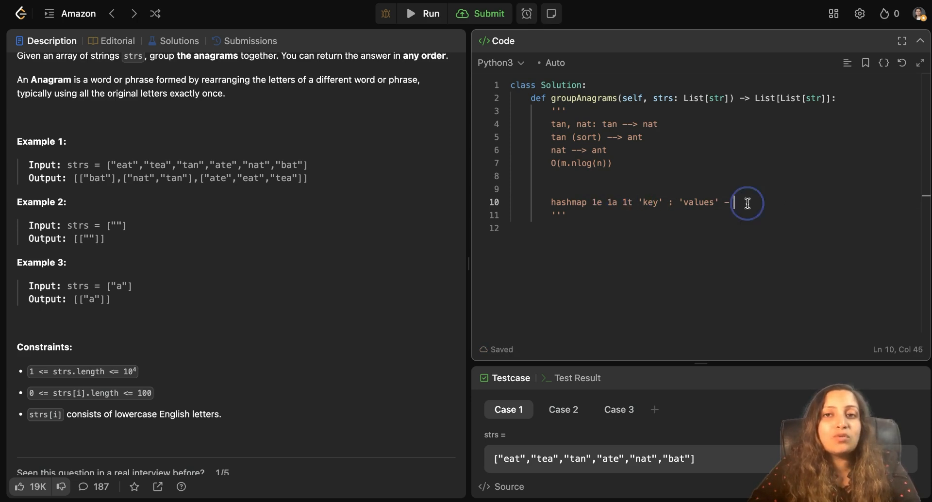
text('eat)
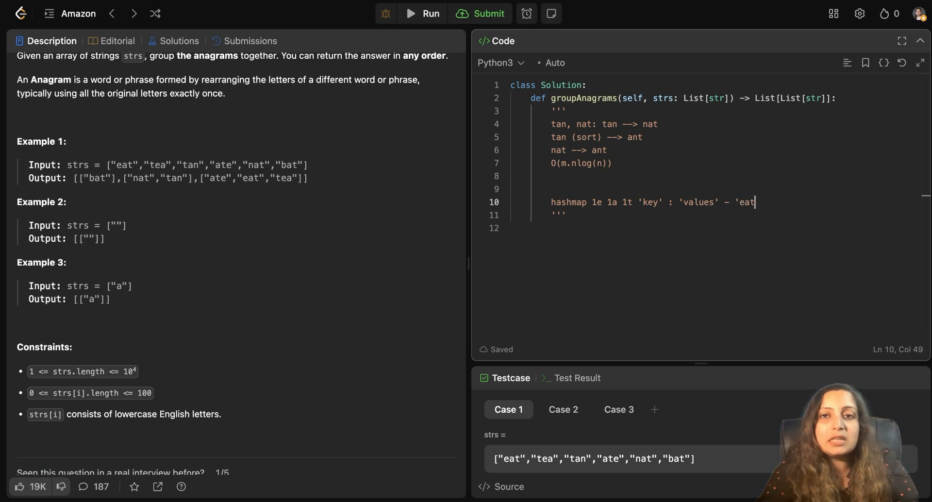
text(, 'tea', ')
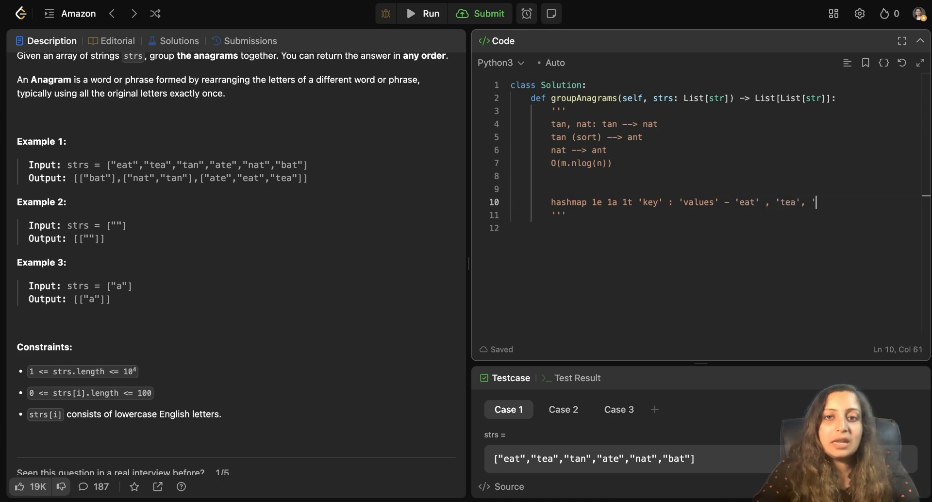
text(ate')
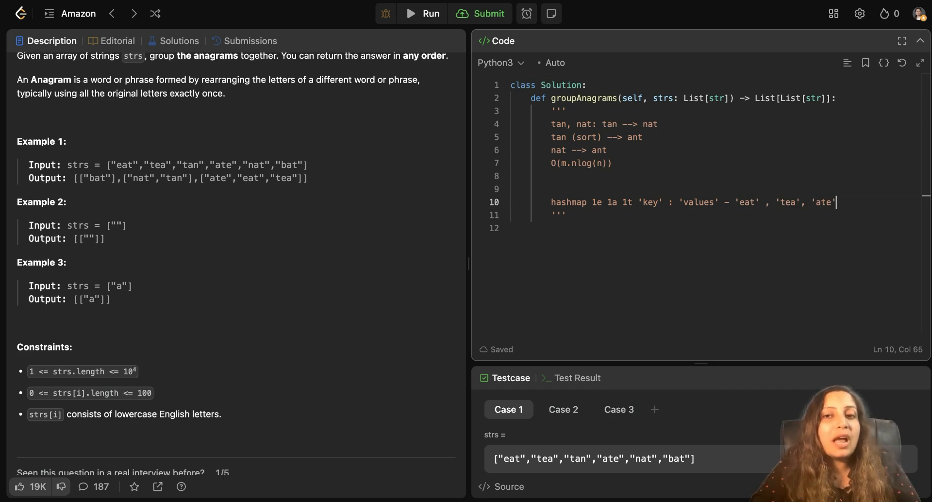
mouse_move(591, 201)
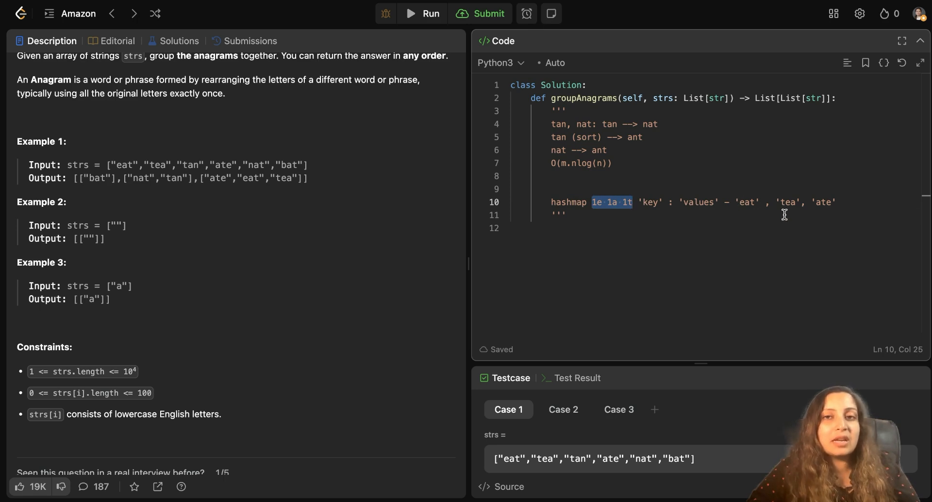
mouse_move(766, 214)
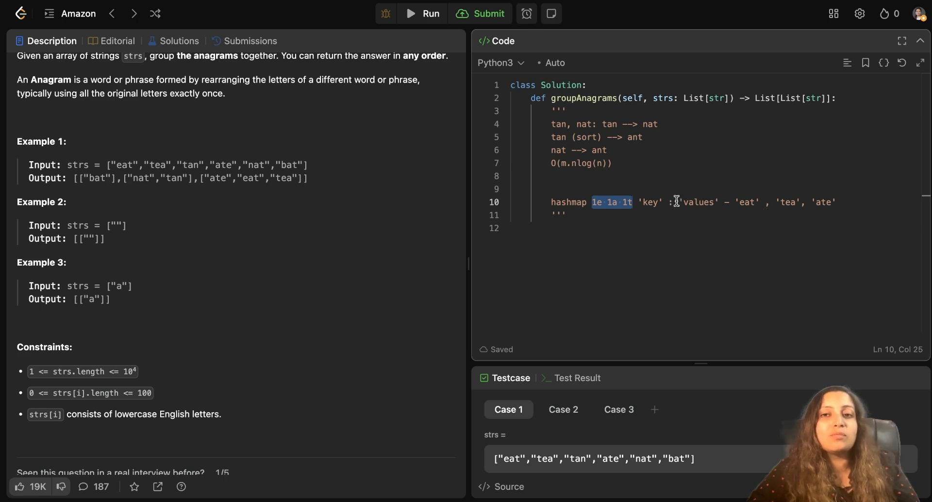
double_click(700, 202)
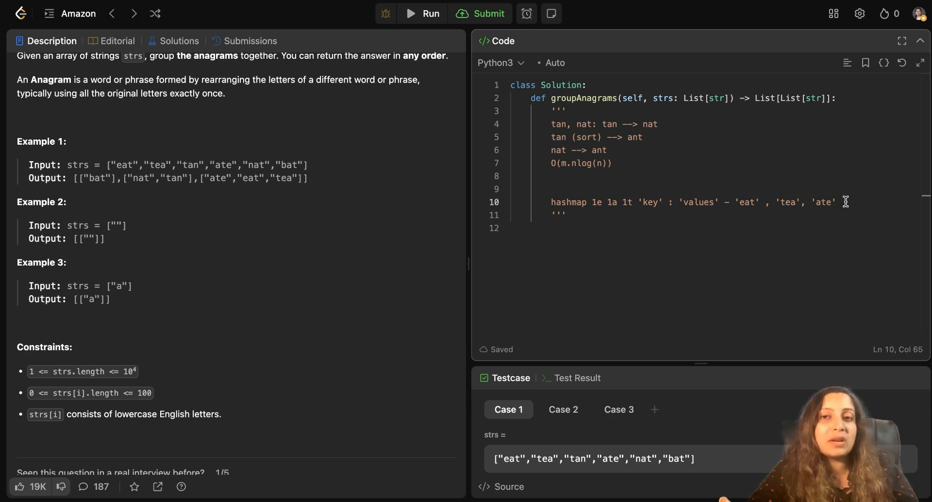
key(enter)
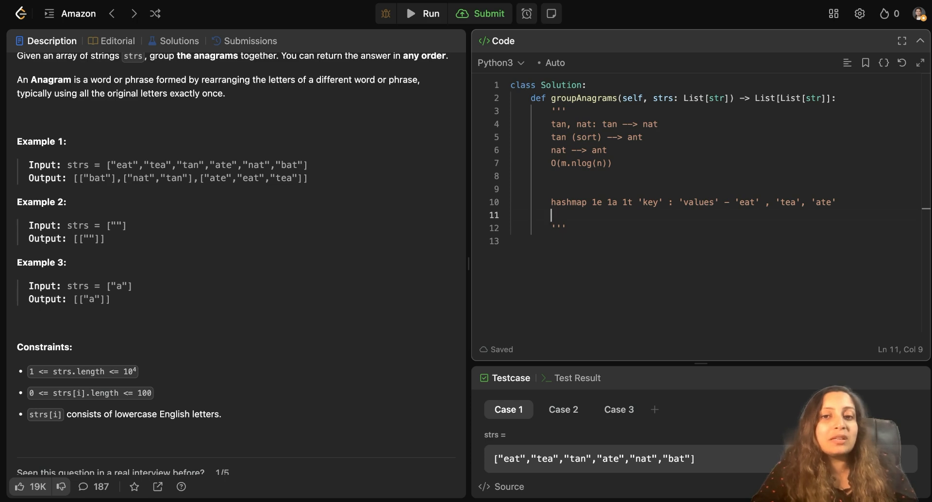
Write the counting-approach note: a-z (26) O(m.n.26) --> O(m.n).
text(a)
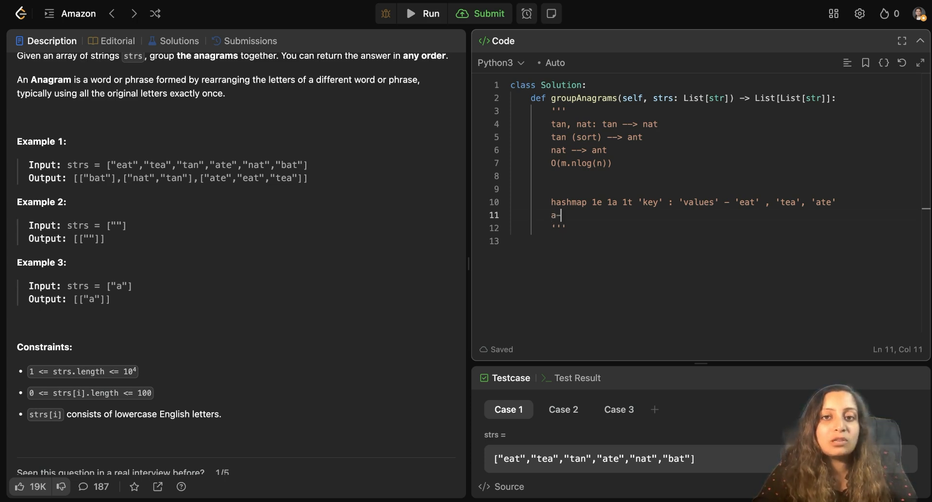
text(-z ())
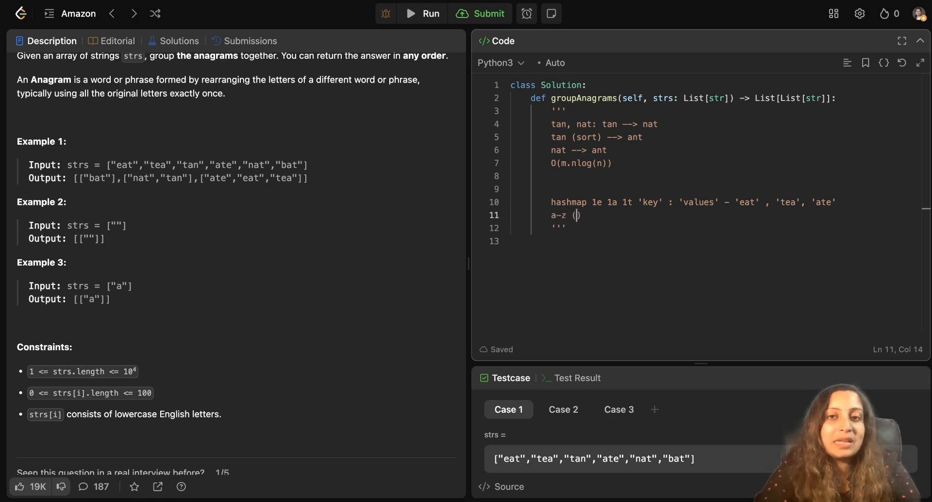
text(26)
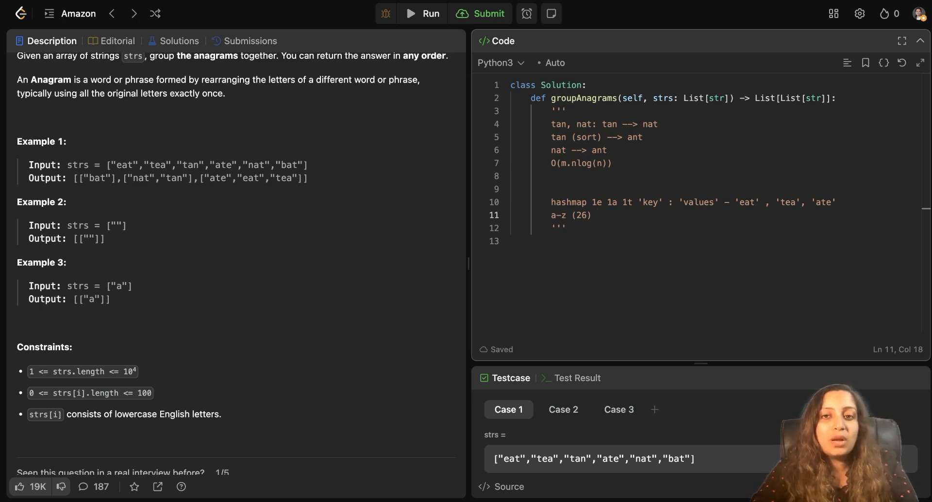
text(O())
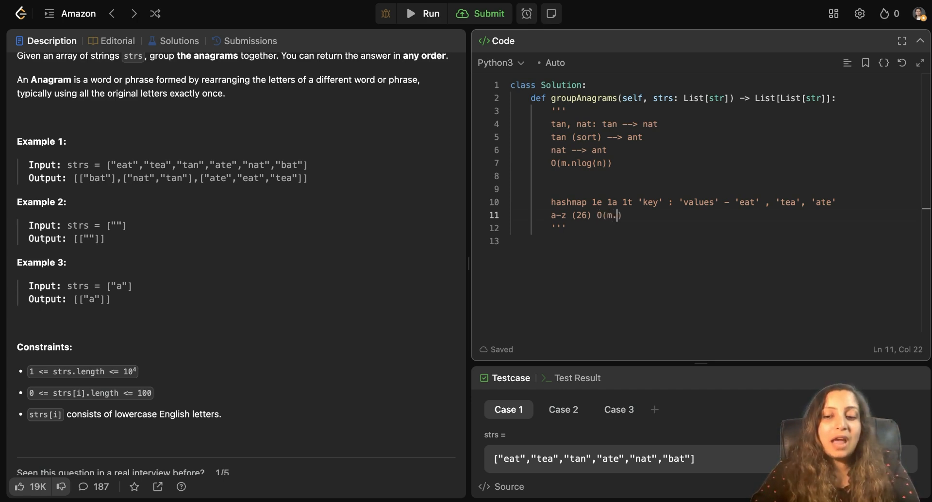
text(n)
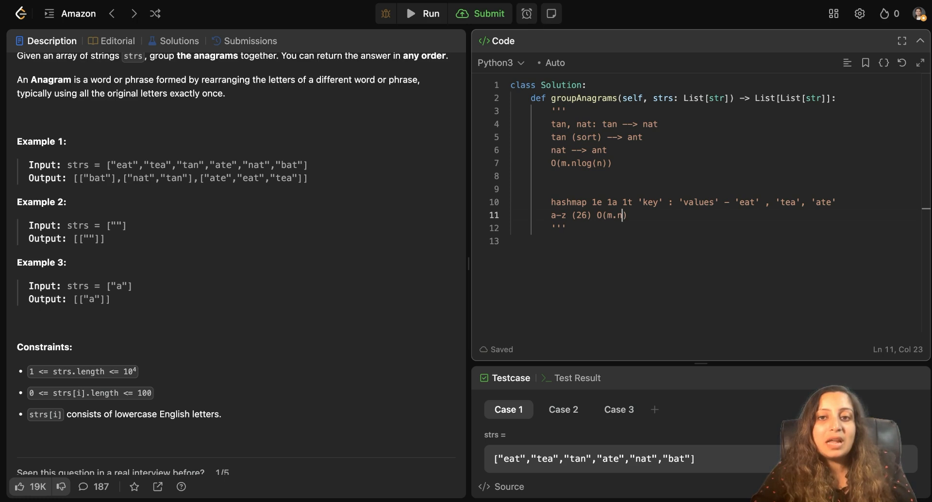
text(2)
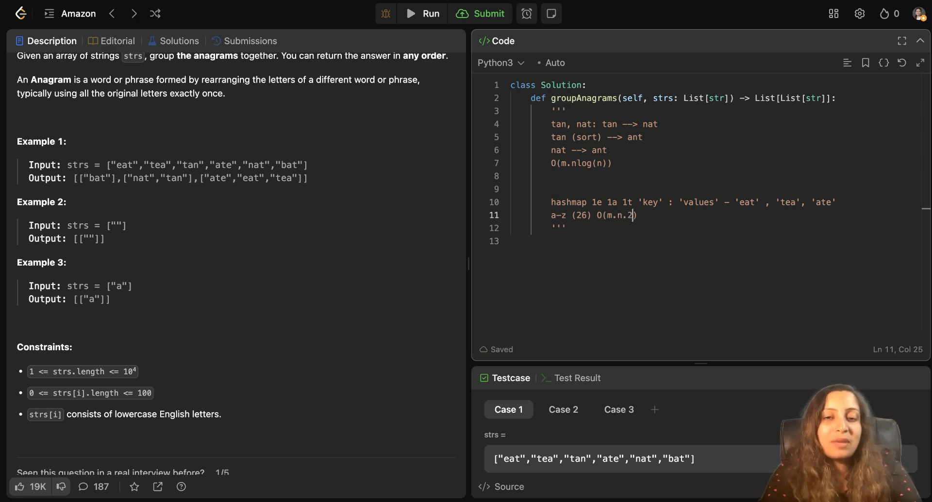
text(6)
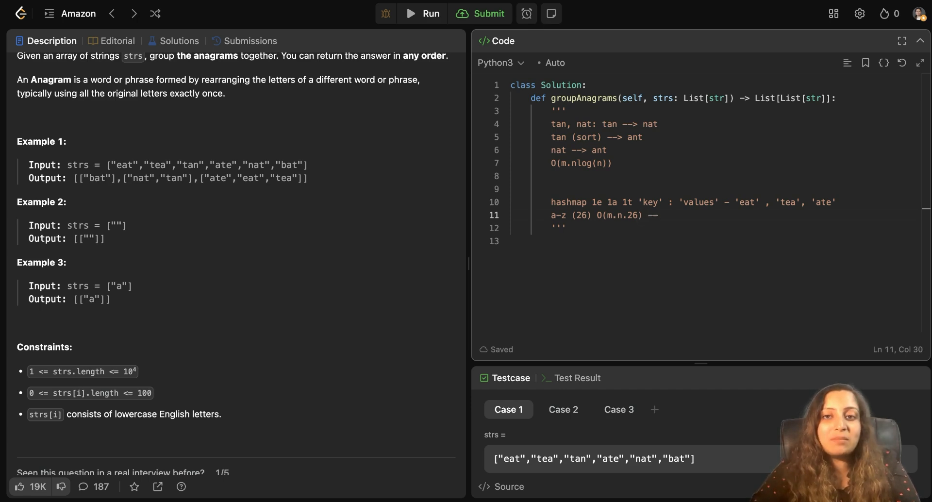
text(O())
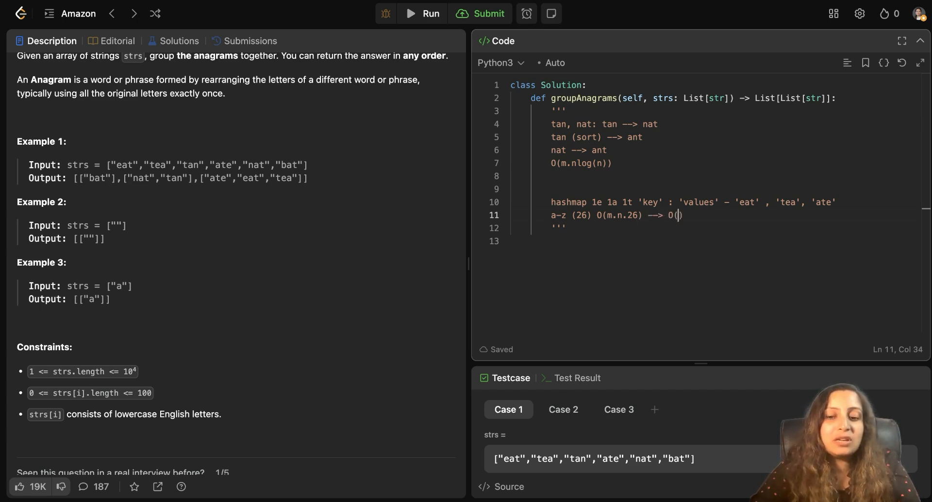
text(m.n)
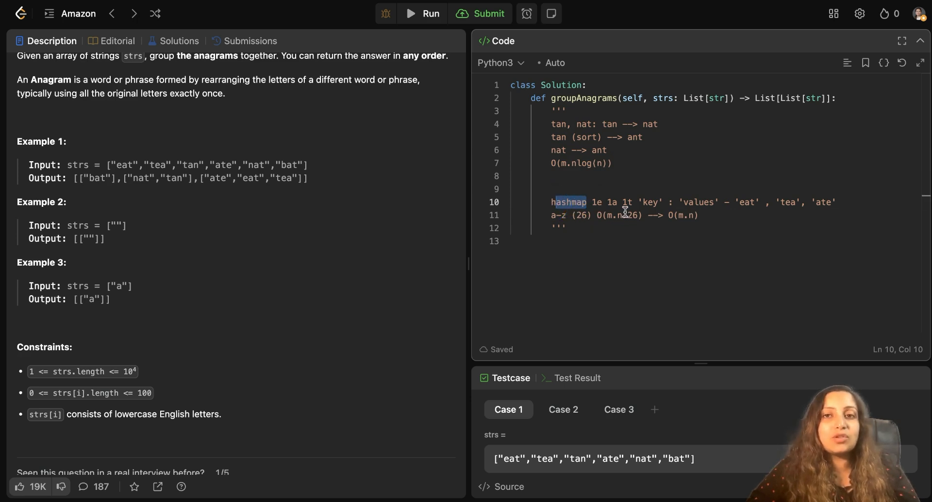
mouse_move(565, 244)
text(res = {} #mapping of)
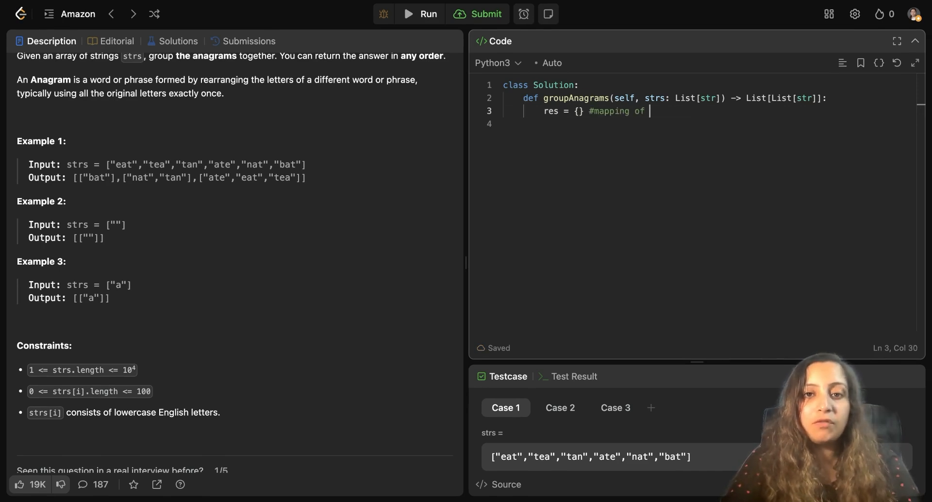
Declare res = {} commented as mapping char Counts to list of anagrams, then begin 'for s' loop.
text(char Count)
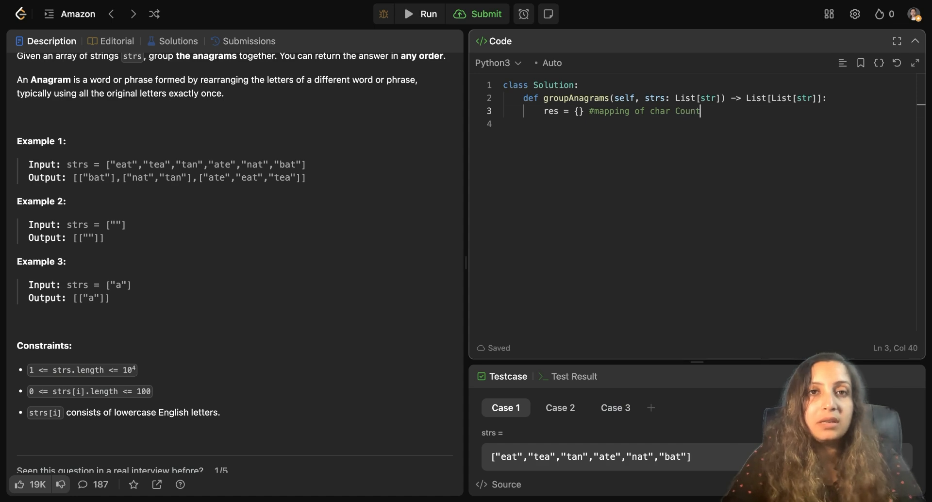
text(s to list of anagrams in the strs)
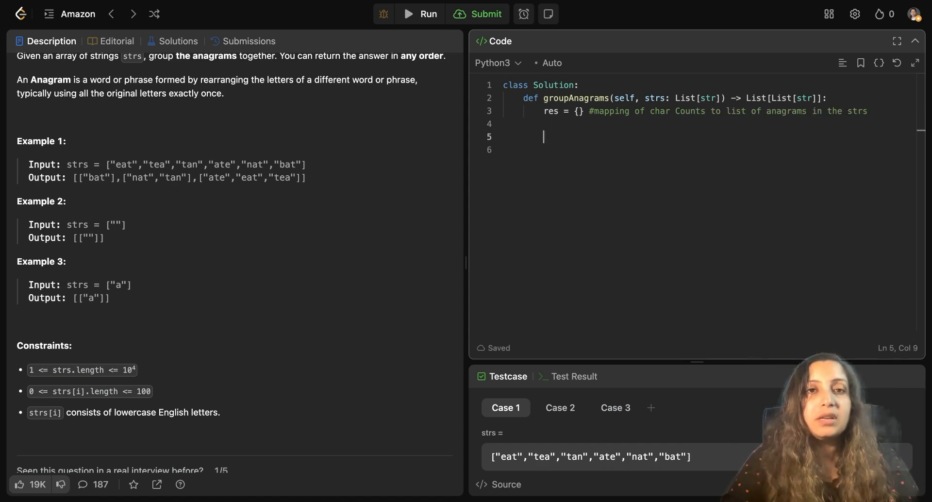
text(for s in strs:)
click(706, 149)
text(count = [0)
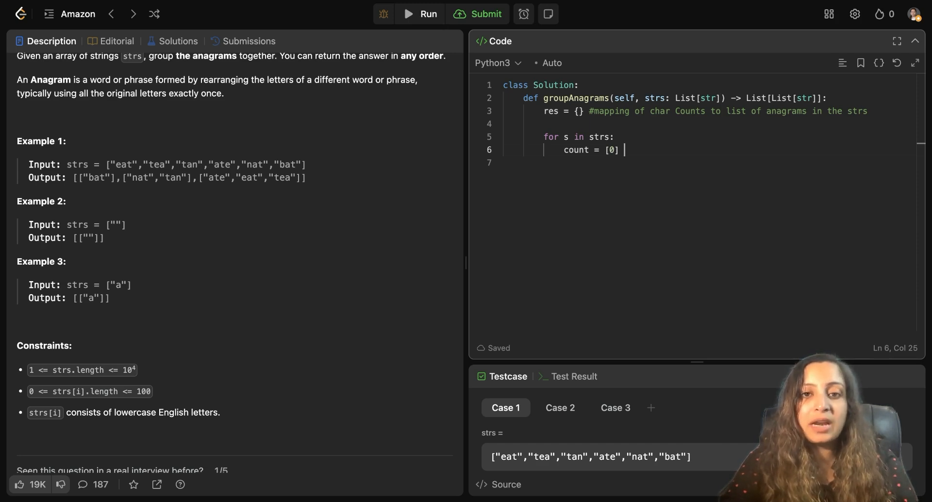
Make count a [0] * 26 list and add the inner loop 'for c in s:'.
text(* 26 #a....)
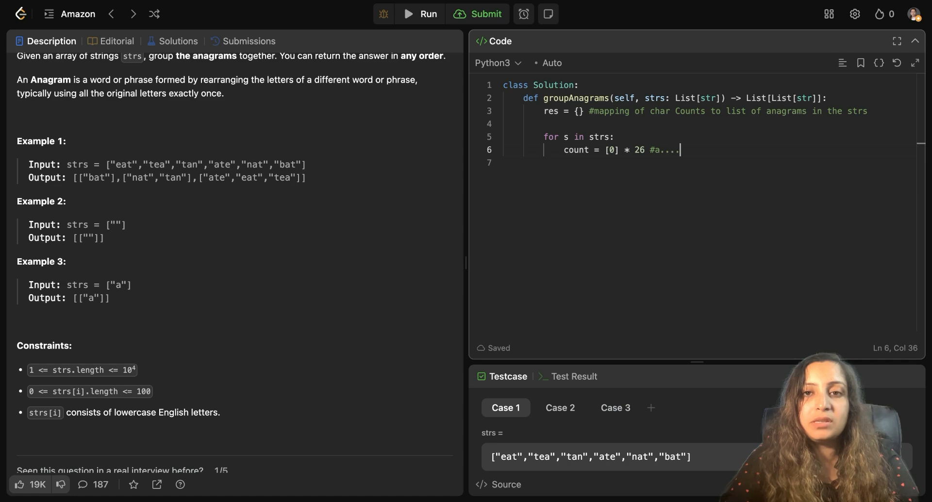
text(z)
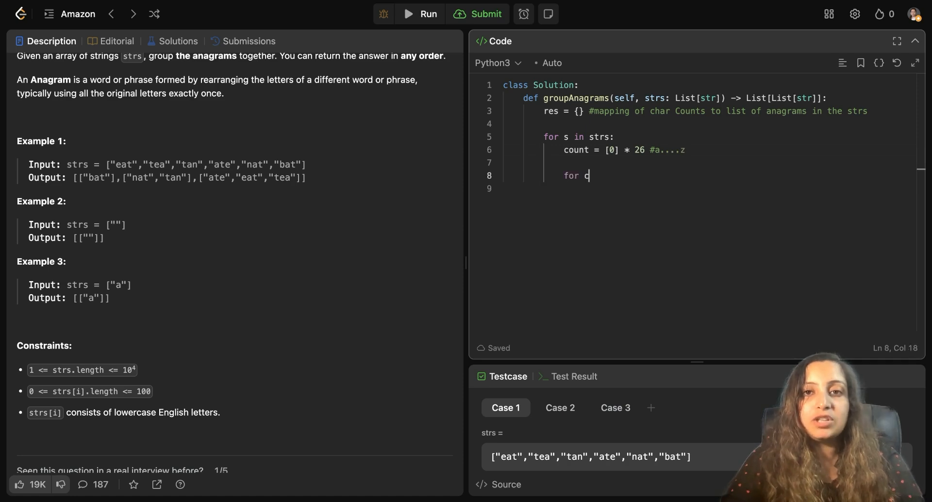
text(in)
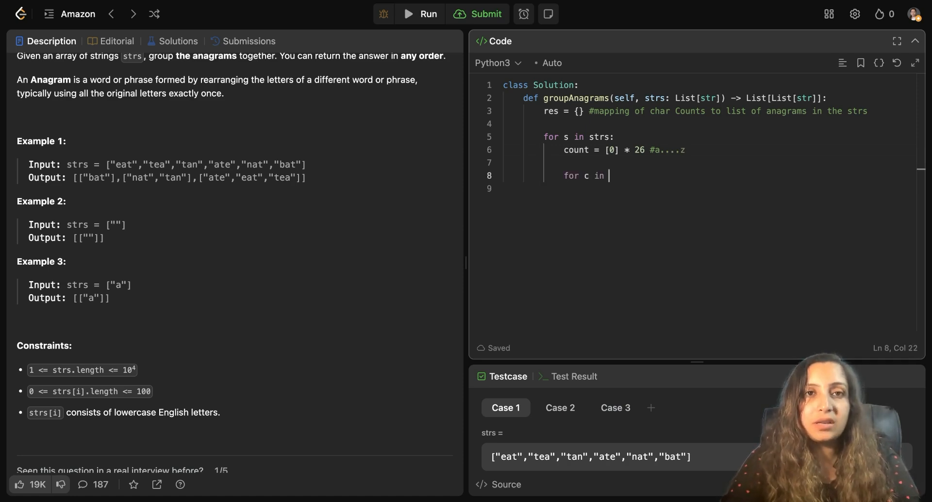
text(s:)
text(count)
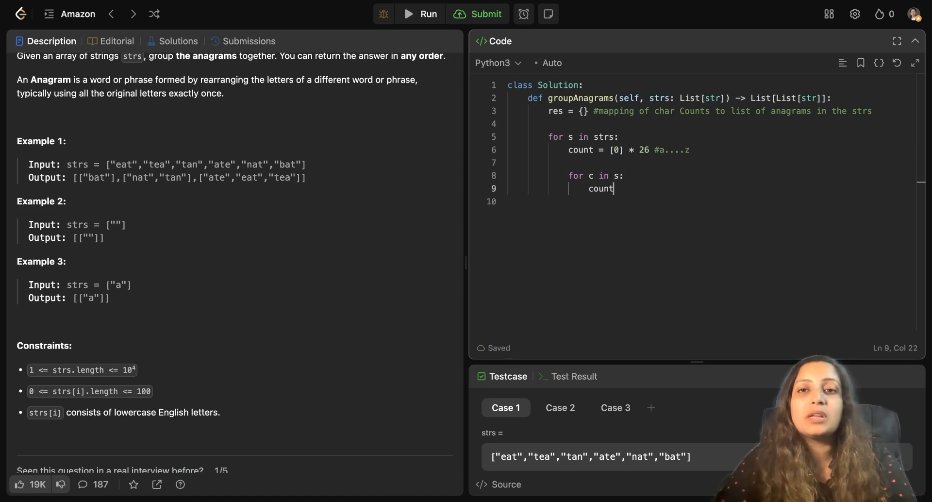
mouse_move(657, 160)
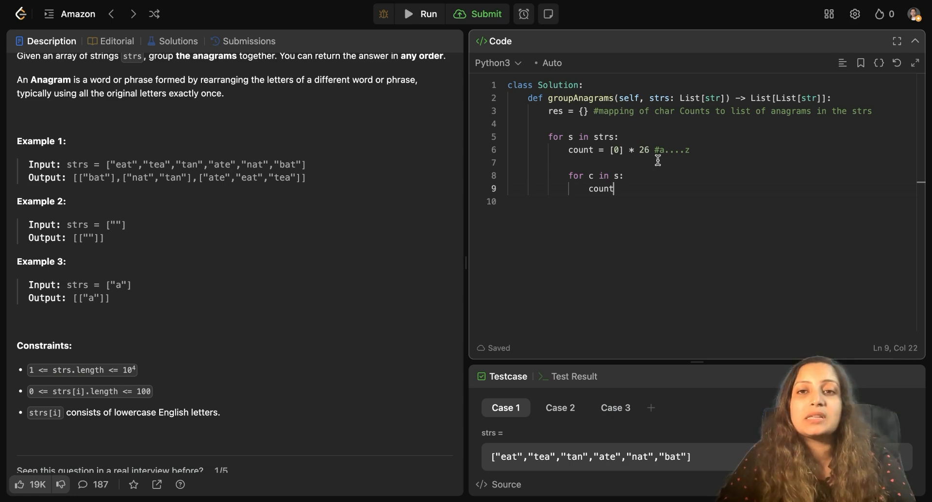
mouse_move(637, 183)
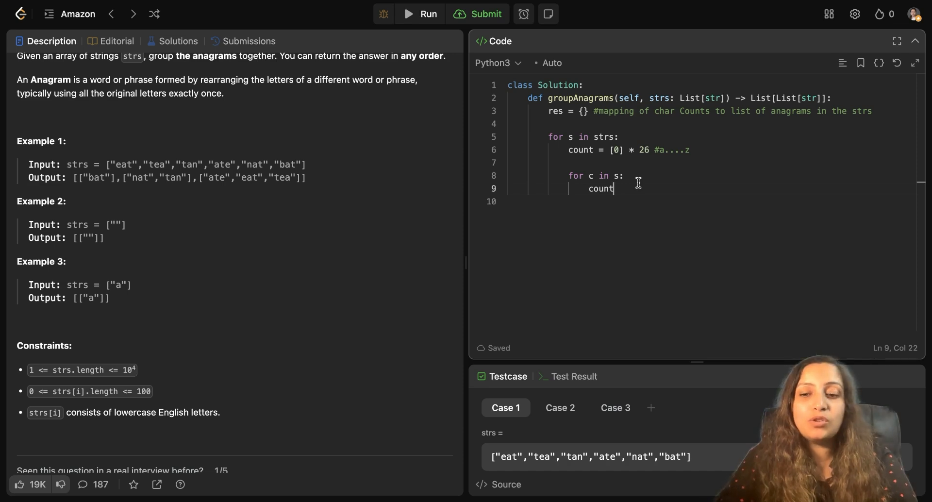
Increment count[ord(c) - ord("a")] += 1 for each character in the word.
text([ord)
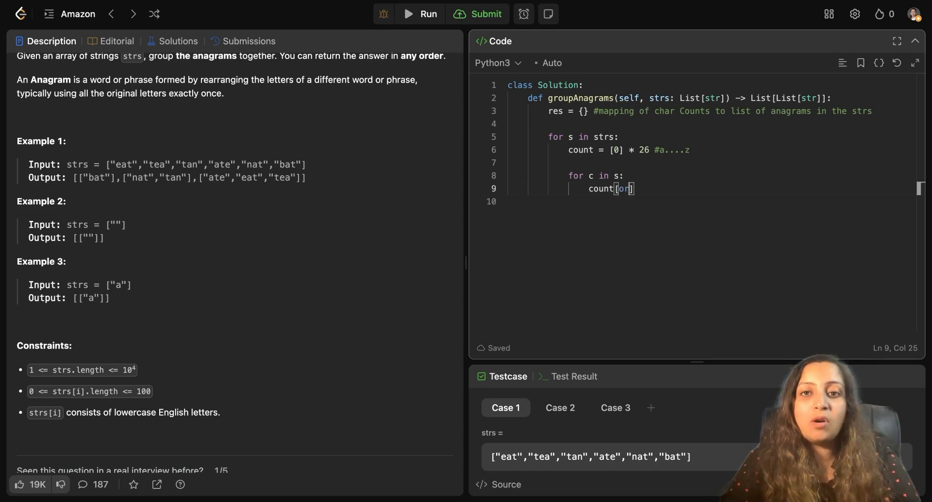
text(ord(c)
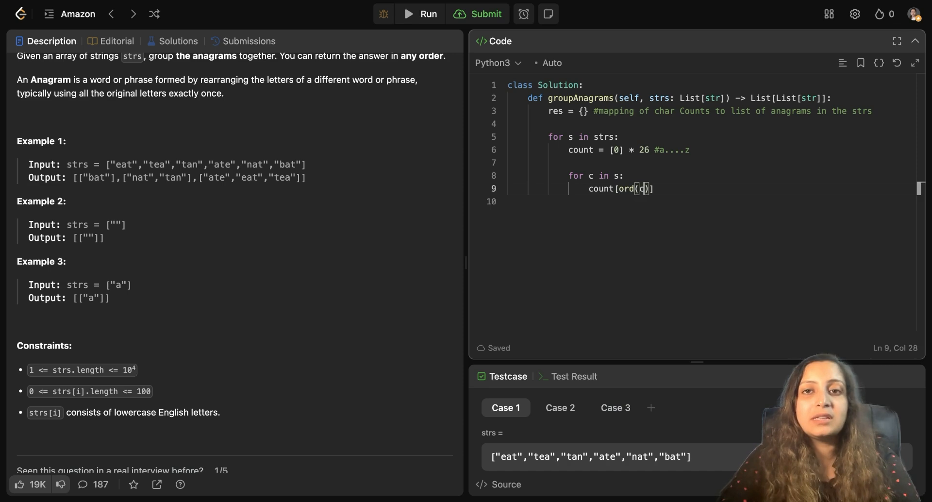
text(- ord()
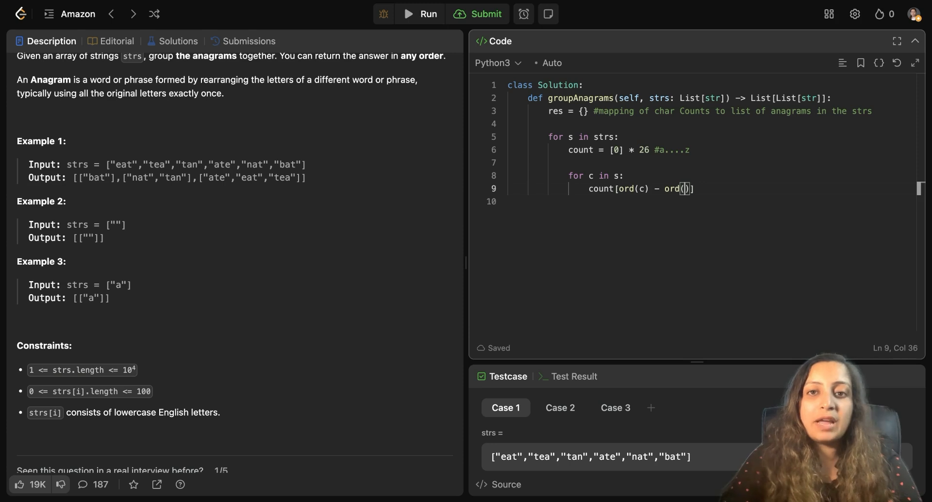
text("a)
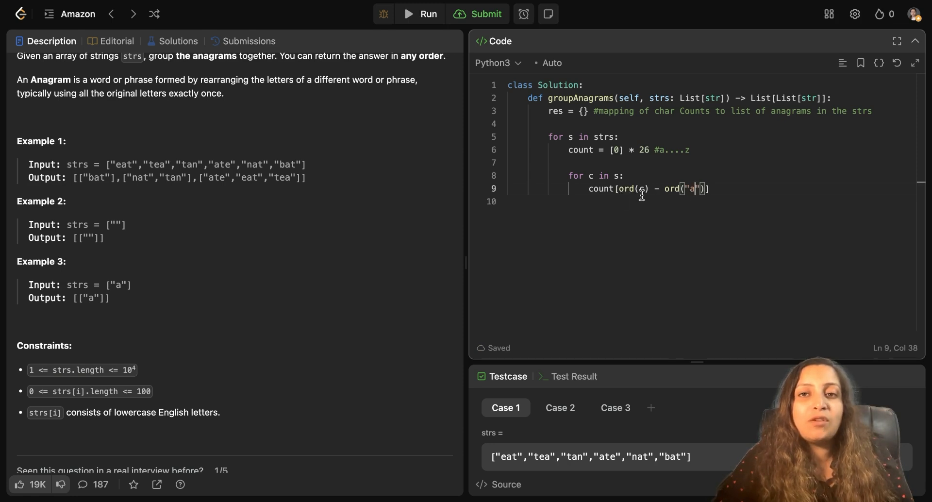
mouse_move(658, 204)
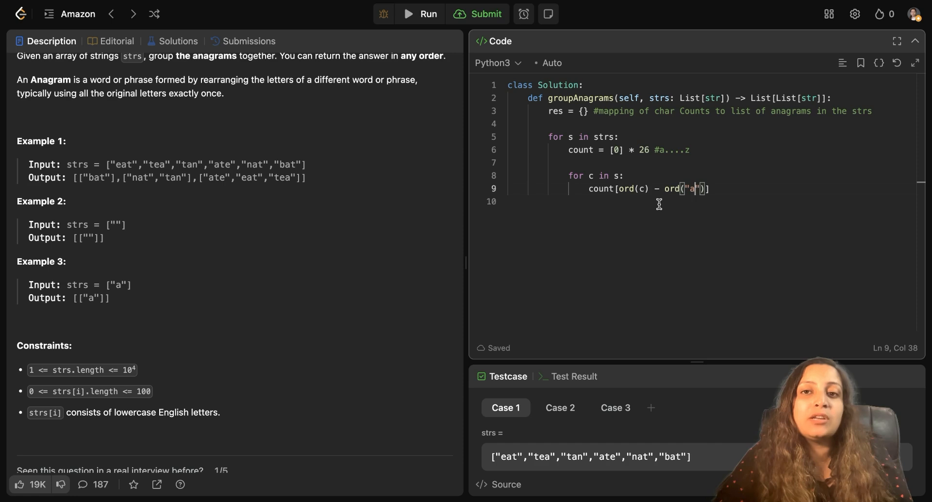
mouse_move(725, 181)
text( +=)
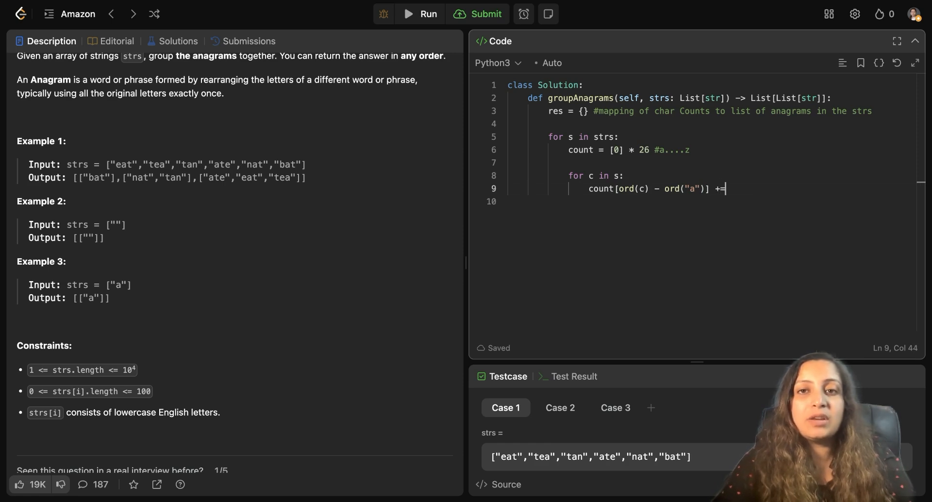
text(1)
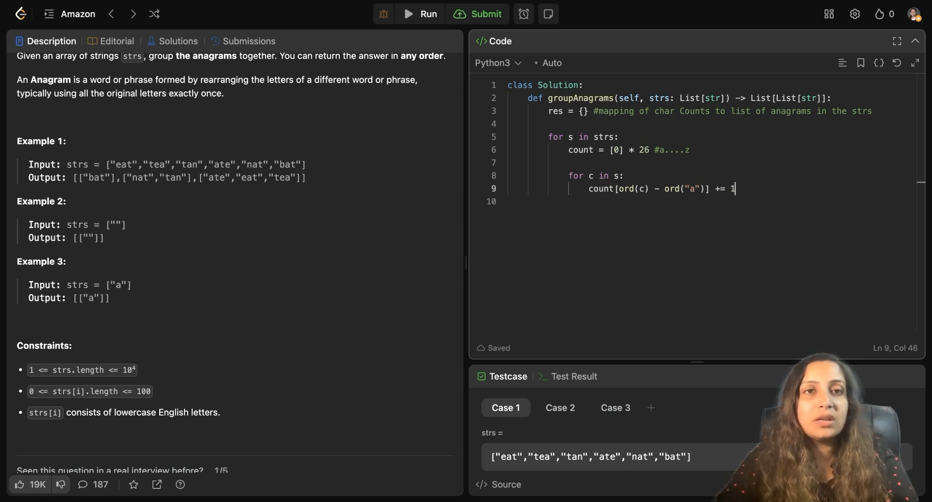
key(Enter)
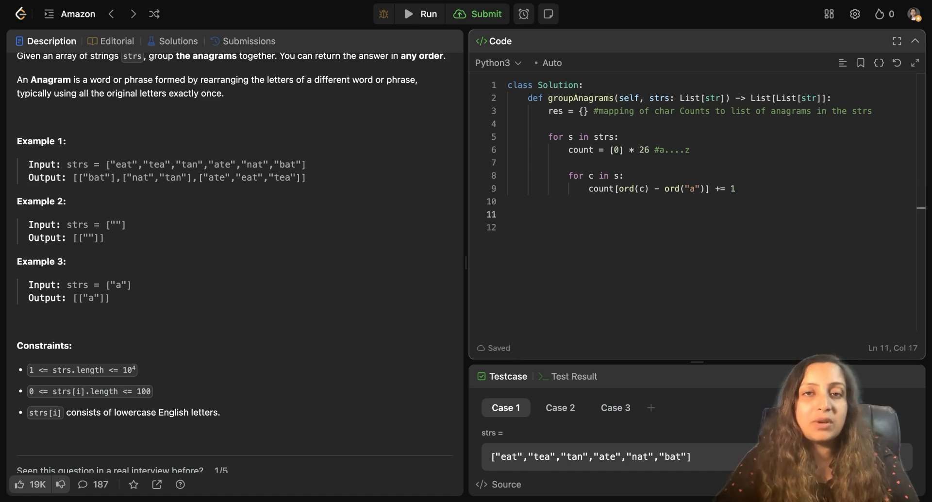
Append each word to its group with res[tuple(count)].append(s).
text(res)
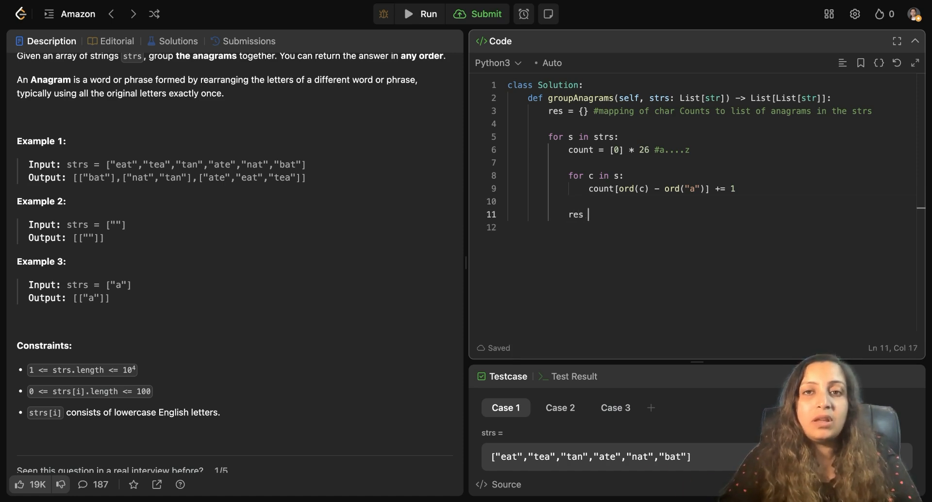
text([])
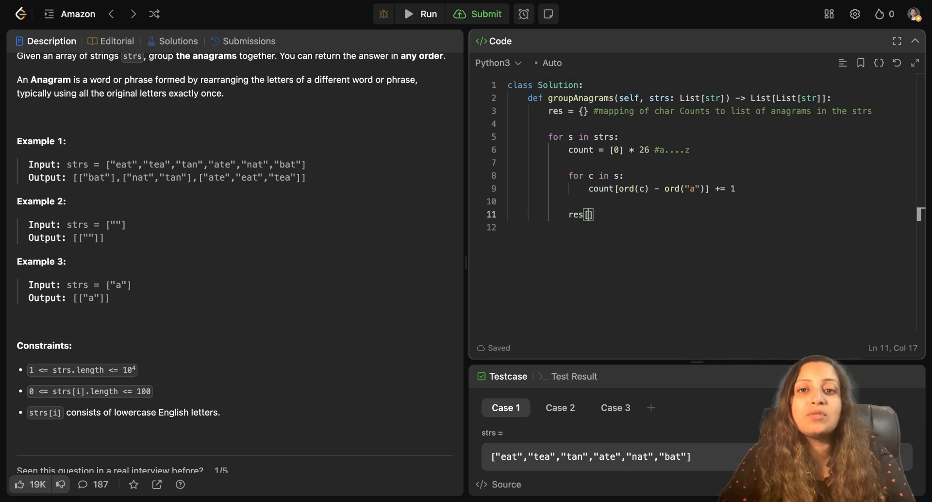
text(tuple)
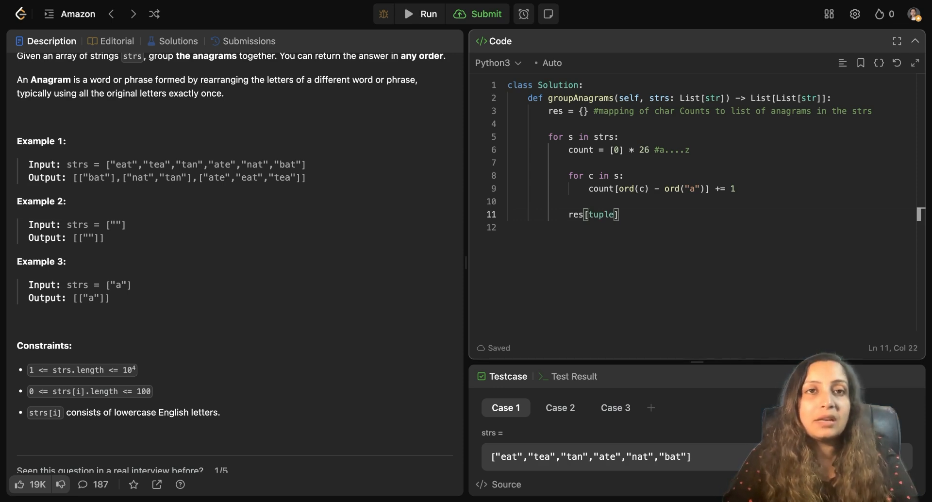
text((count))
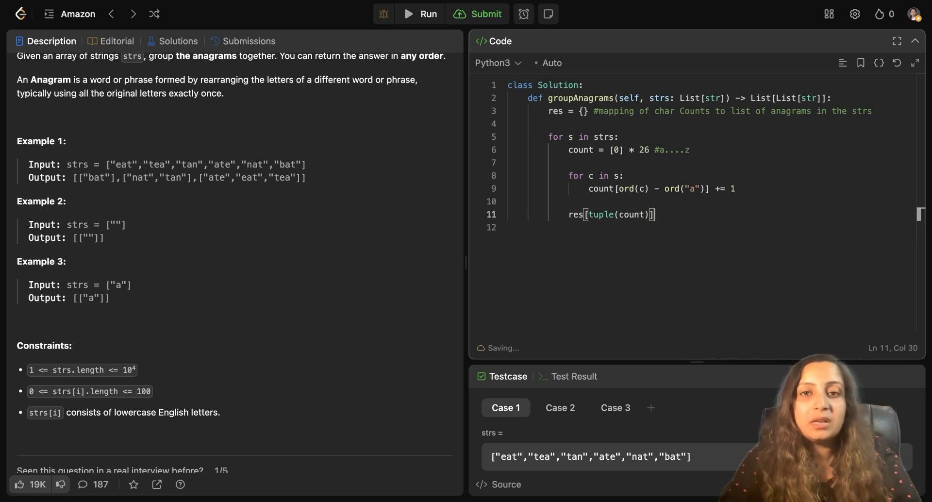
text(.append)
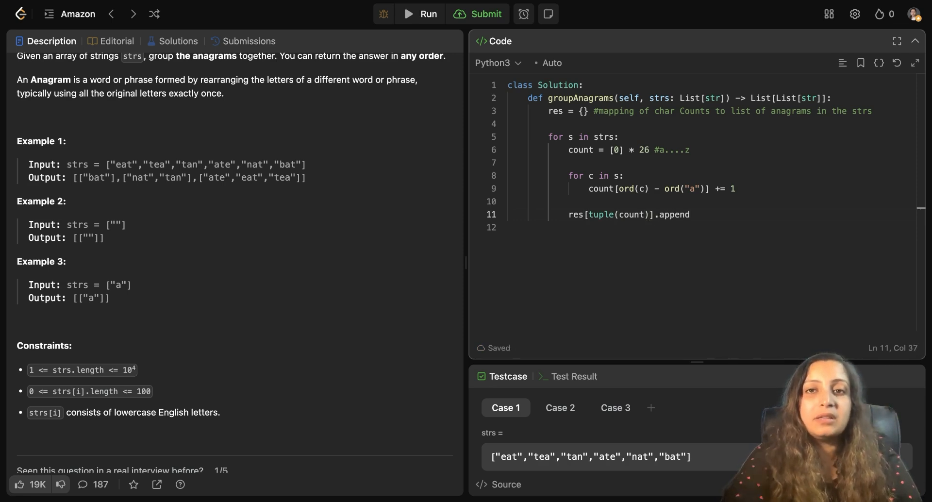
text((s))
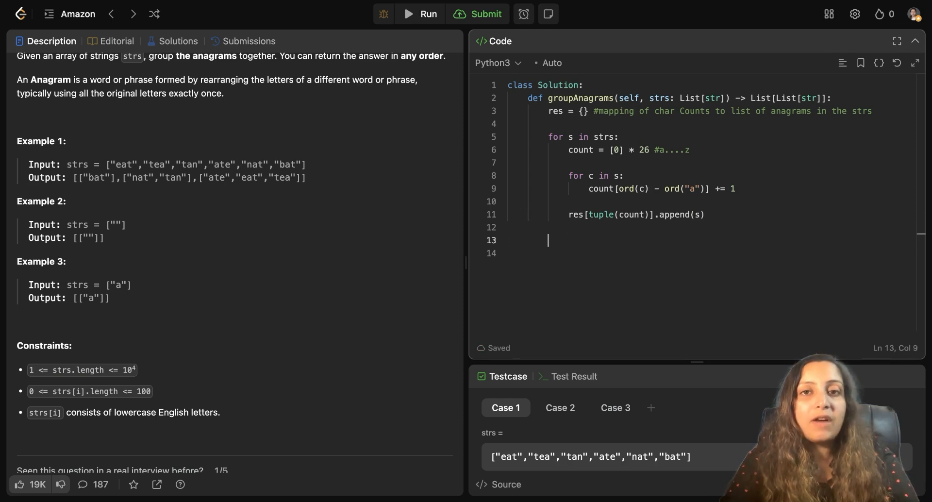
Return res.values() and add the #O(m.n) complexity comment.
text(ret)
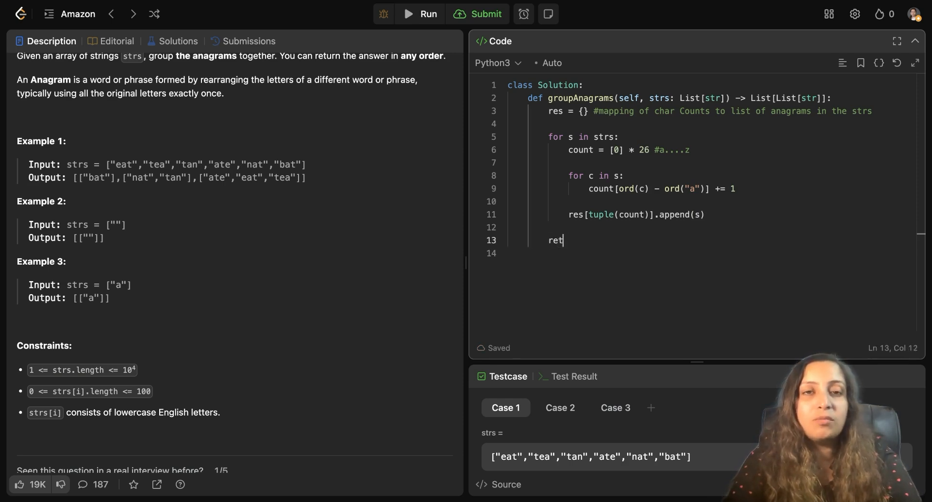
text(urn res.va)
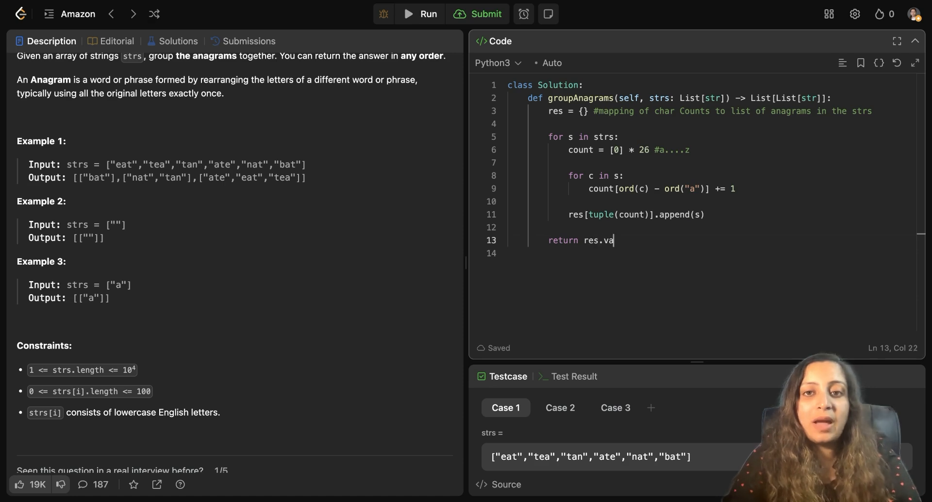
text(lues())
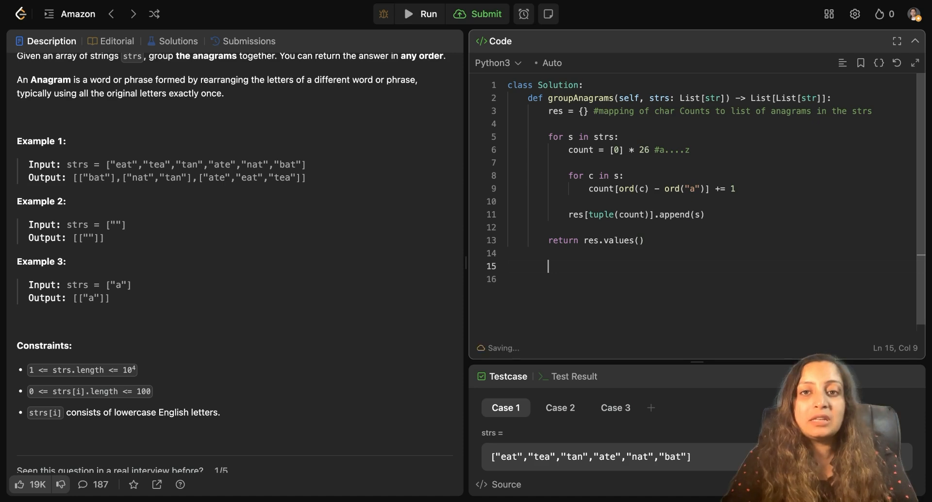
text(#)
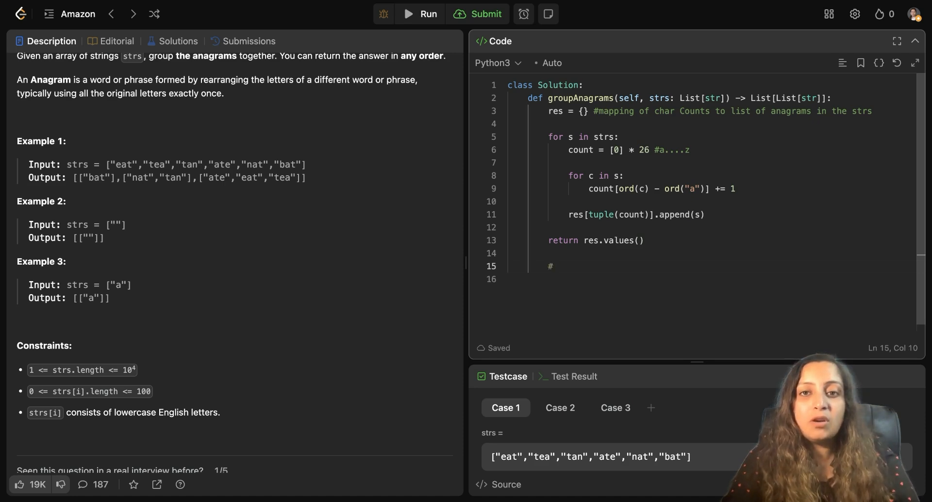
text(O(m.)
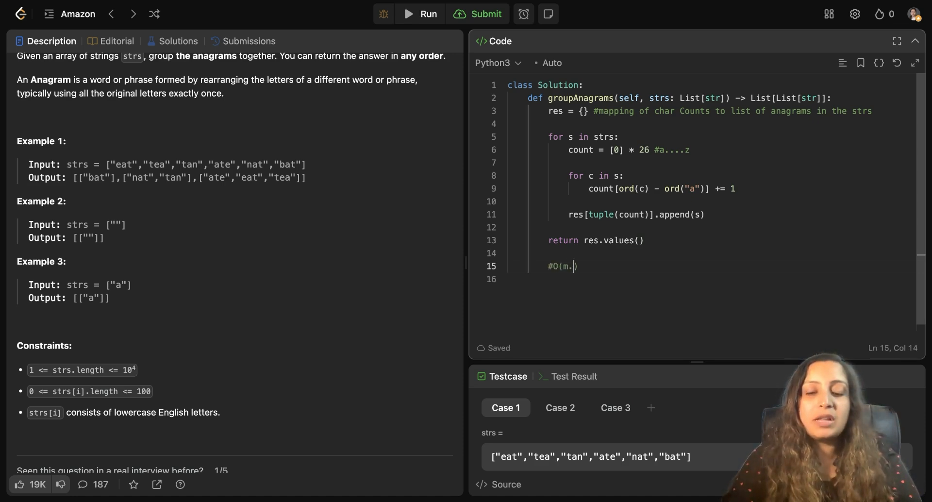
text(n)
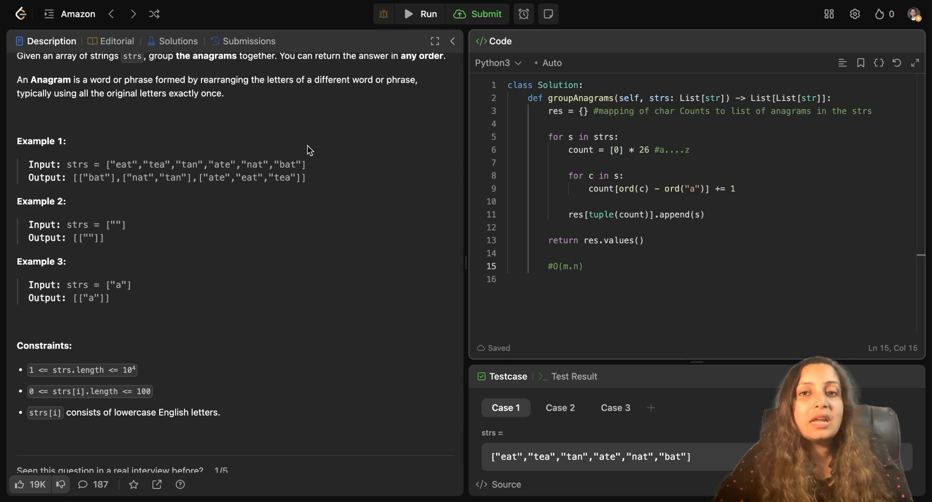
mouse_move(620, 192)
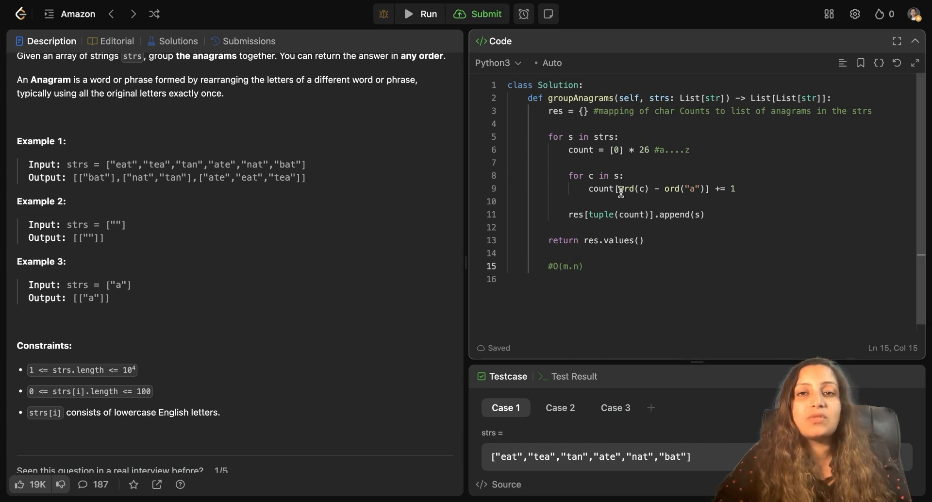
mouse_move(653, 252)
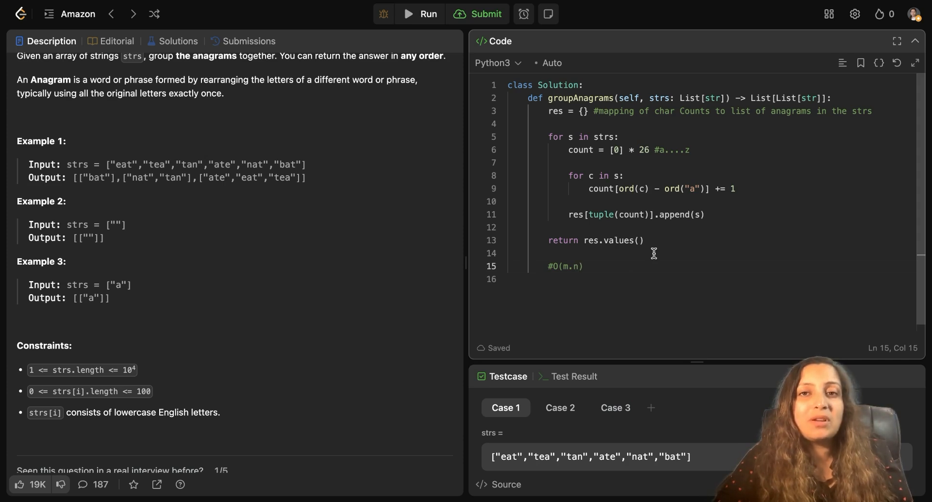
mouse_move(552, 120)
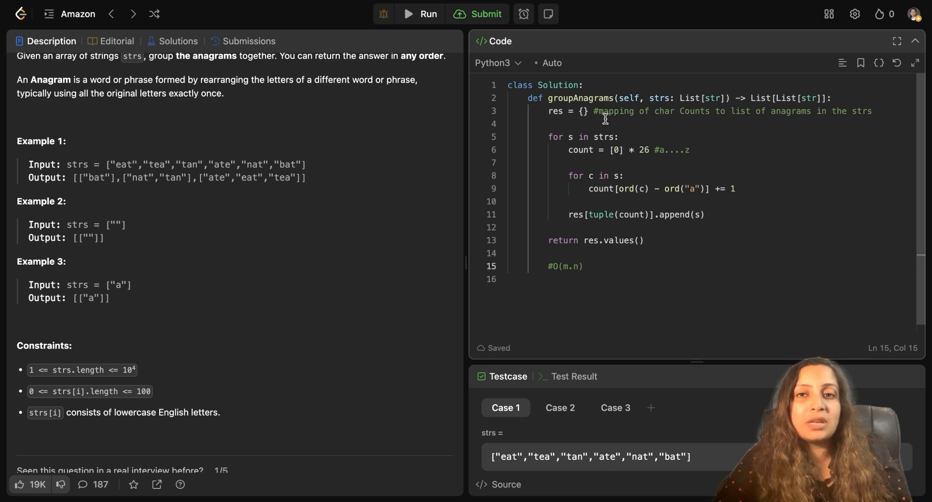
mouse_move(640, 123)
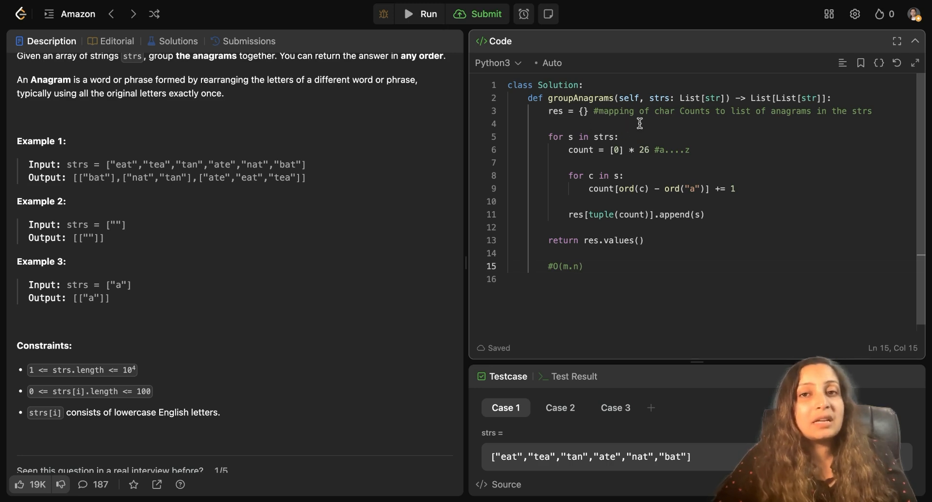
mouse_move(733, 122)
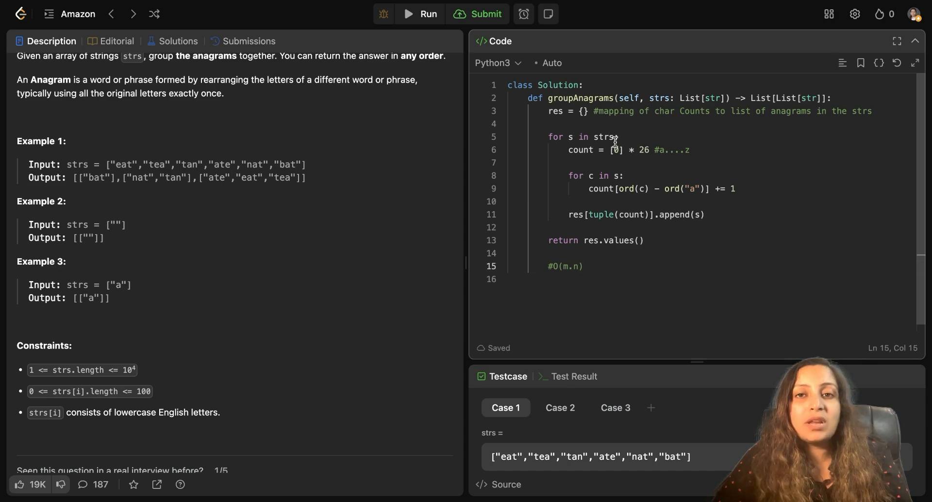
mouse_move(672, 160)
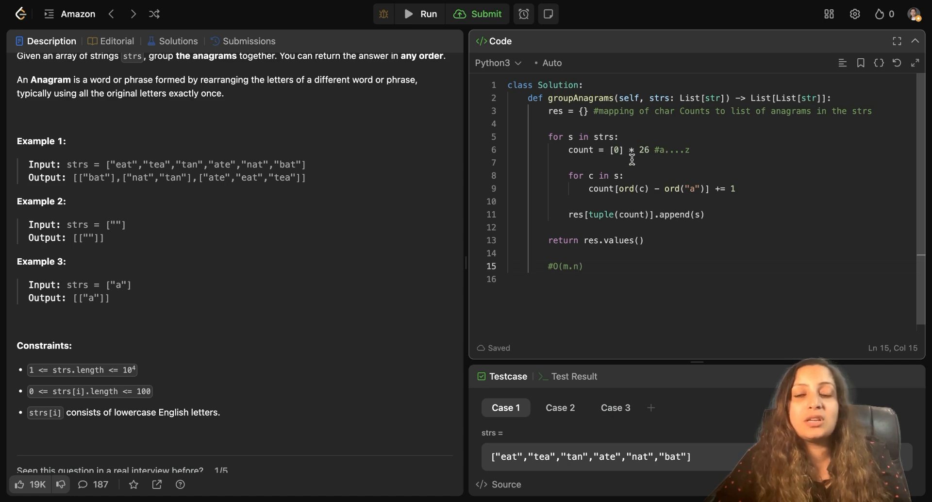
mouse_move(580, 192)
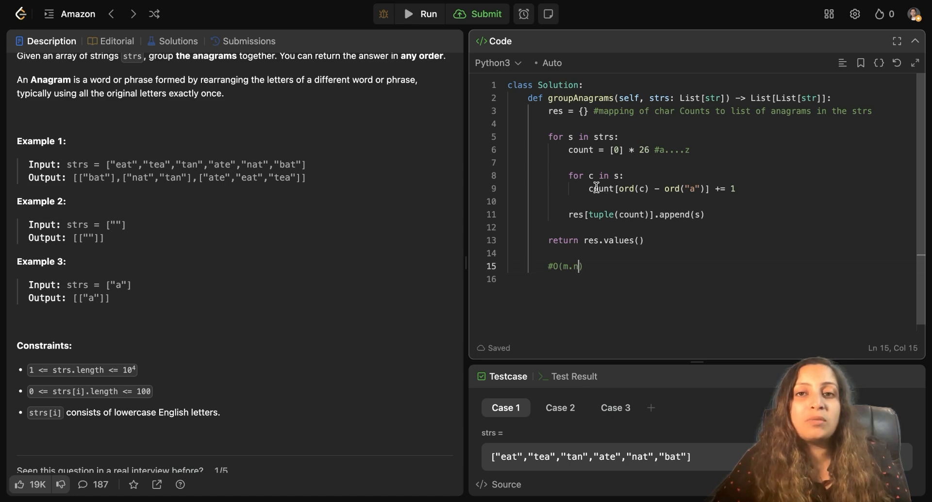
mouse_move(636, 193)
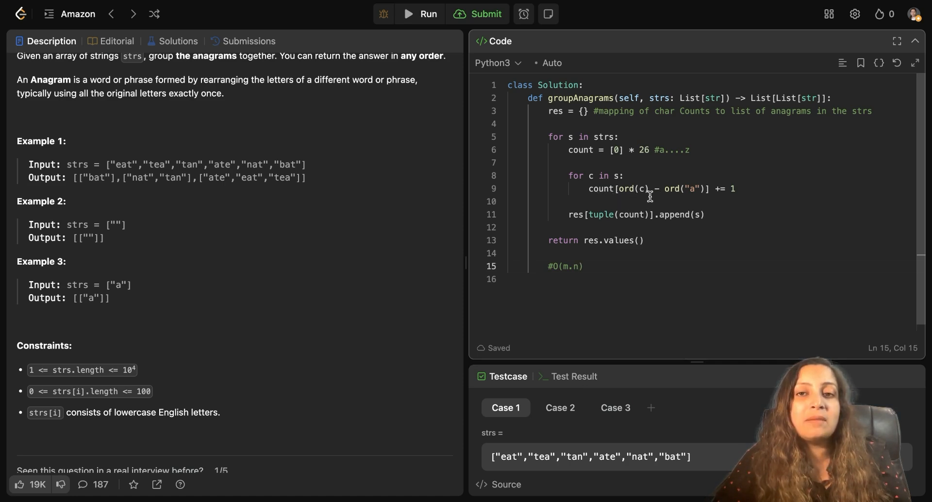
mouse_move(686, 199)
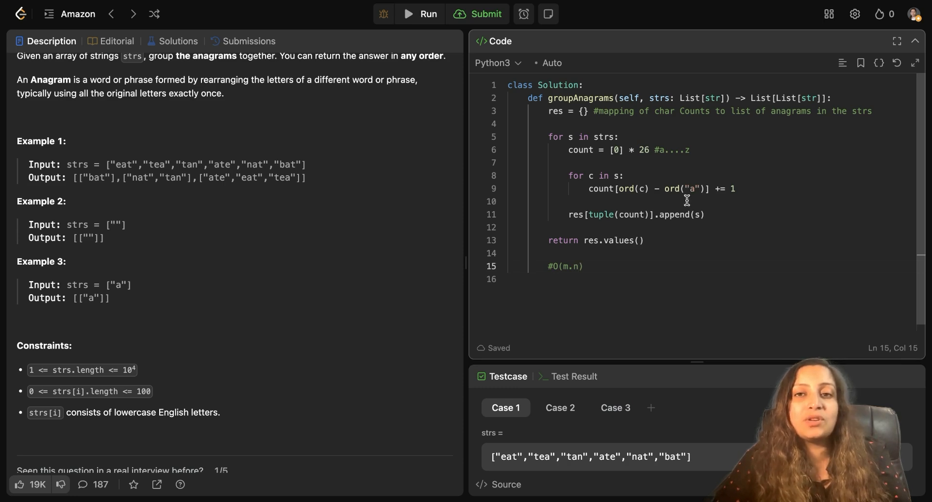
mouse_move(748, 206)
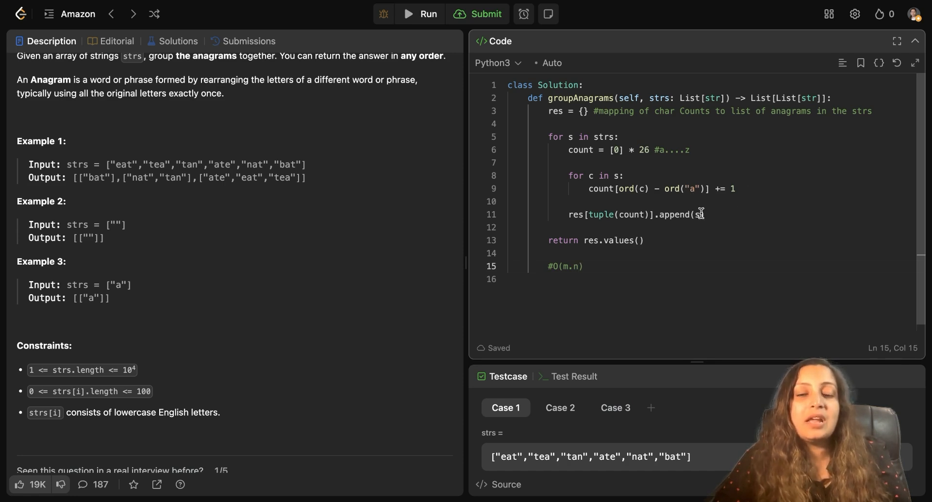
mouse_move(708, 223)
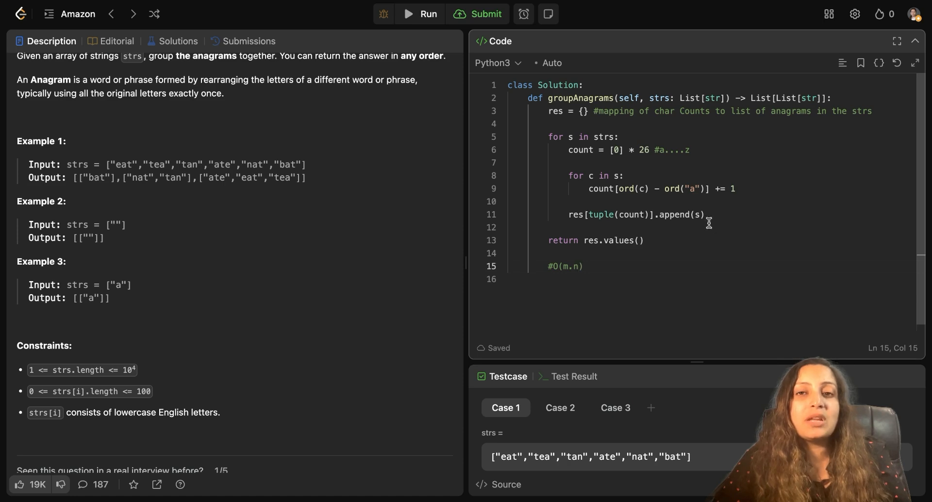
mouse_move(648, 226)
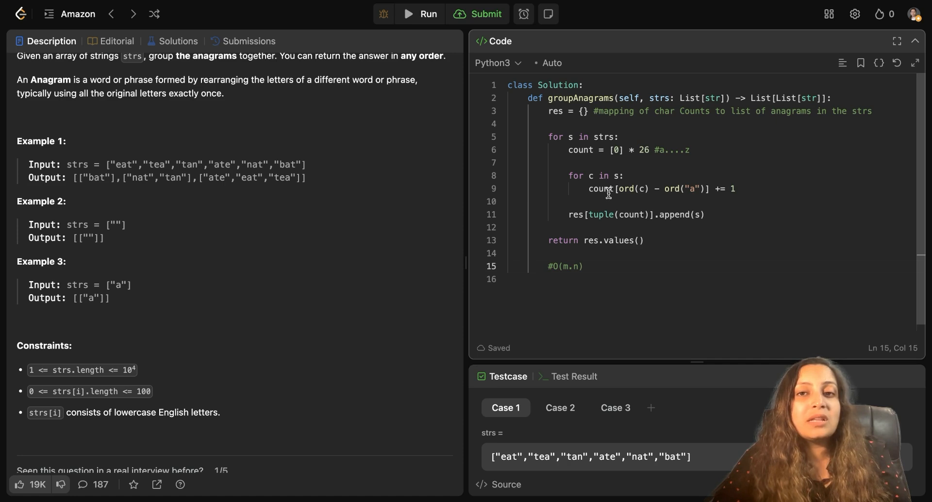
mouse_move(641, 216)
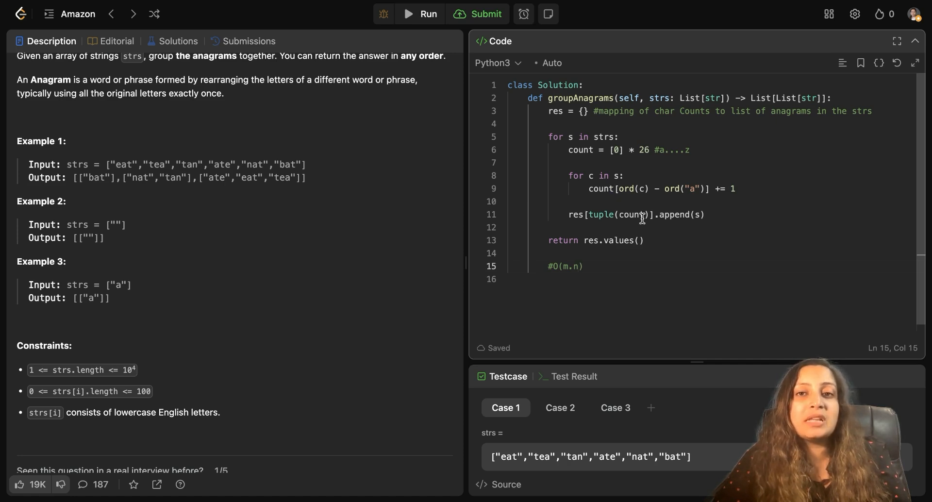
mouse_move(605, 229)
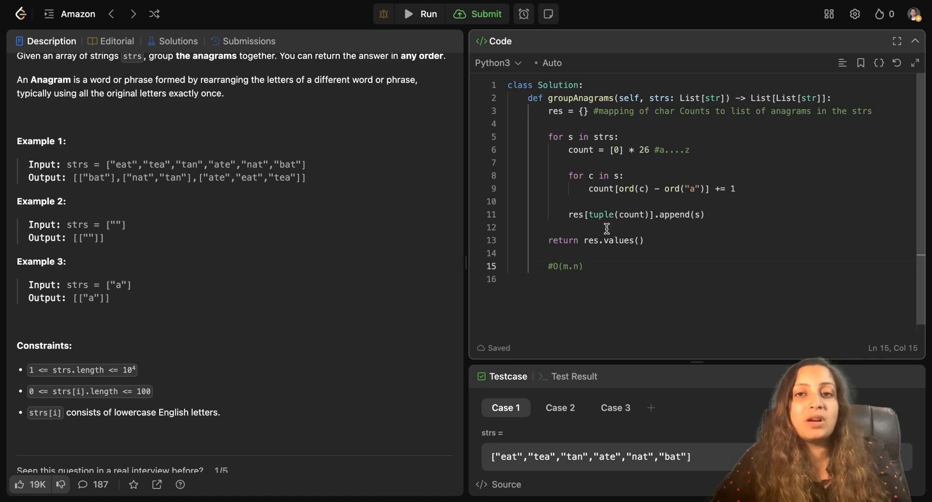
mouse_move(613, 253)
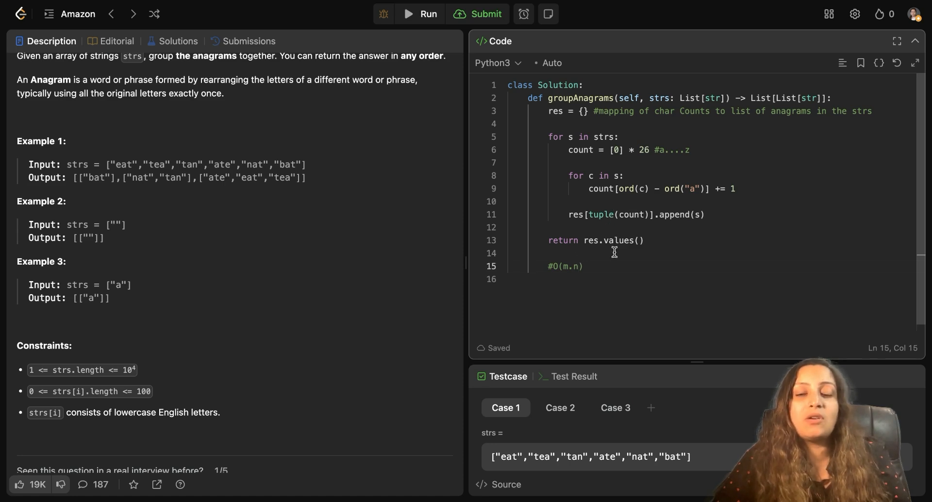
mouse_move(641, 270)
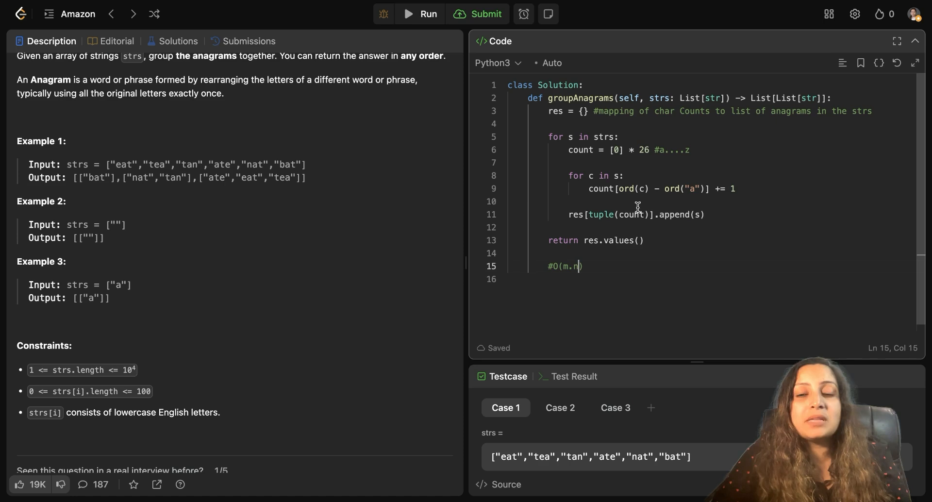
mouse_move(648, 215)
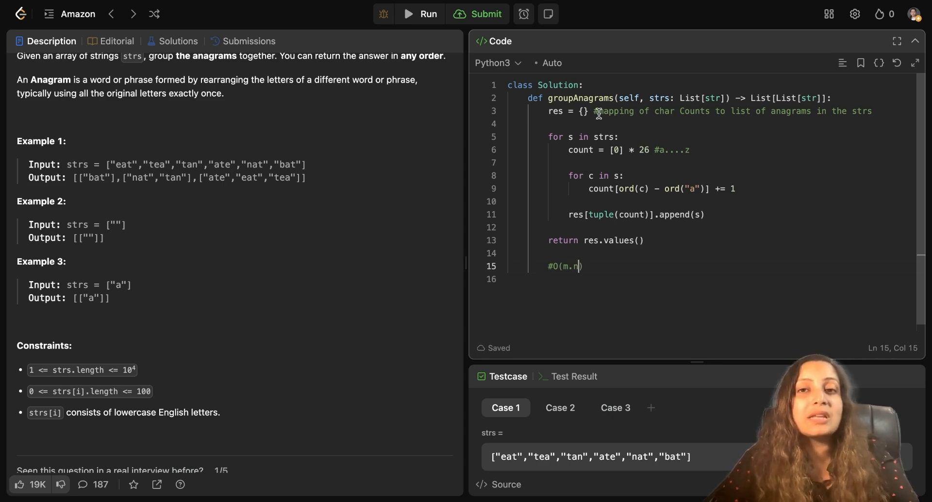
Change res to defaultdict(list) and submit the Group Anagrams solution for judging.
click(585, 112)
text(d)
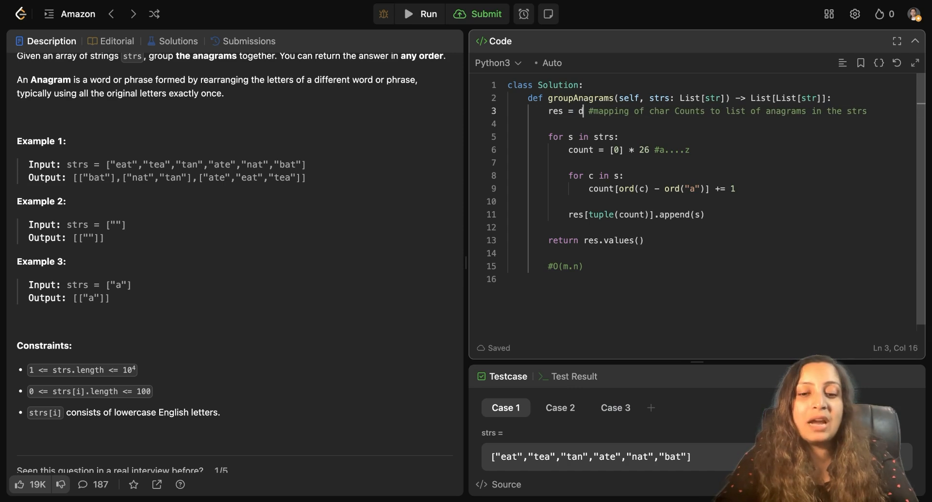
text(efaultdict)
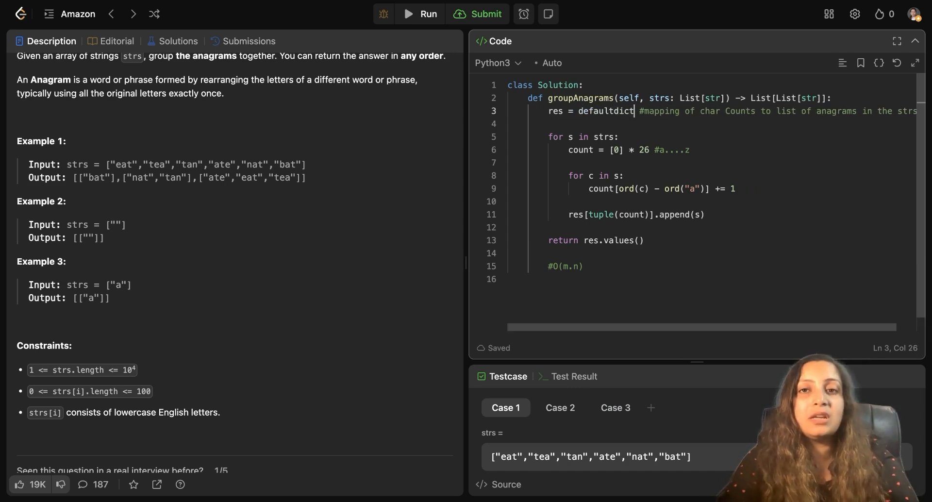
text((li)
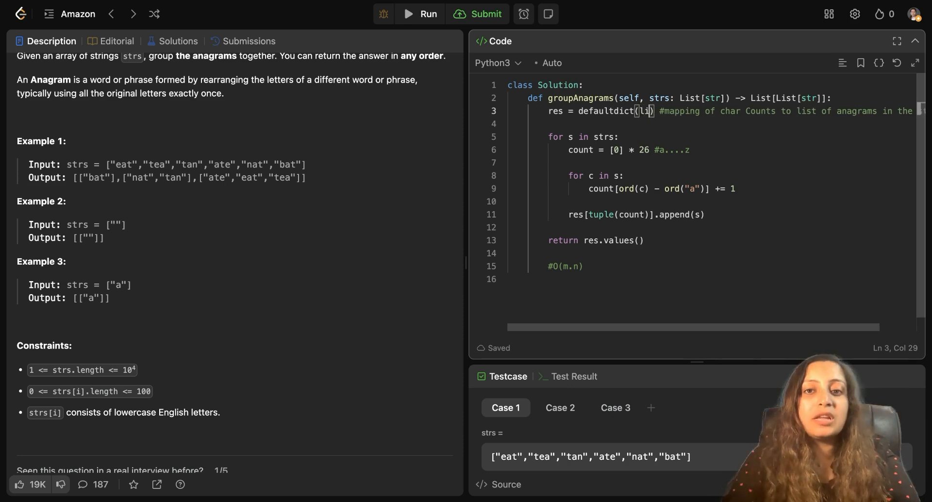
text(st)
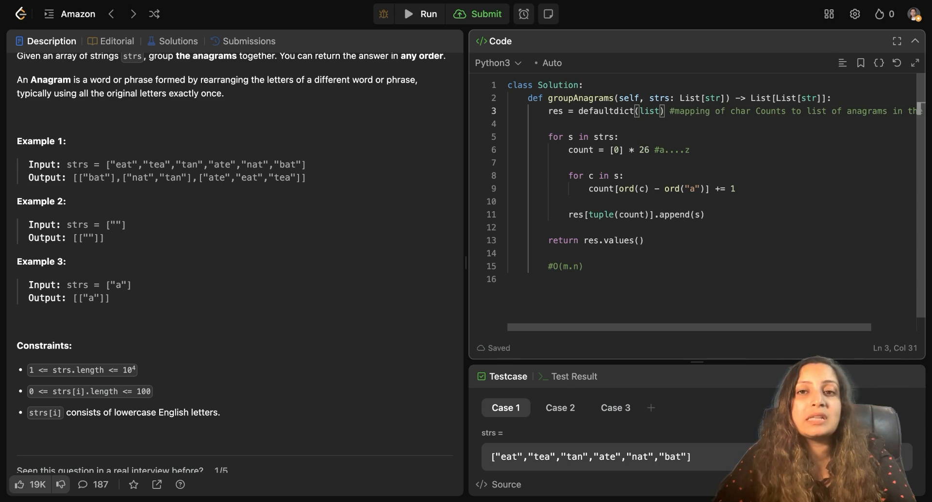
mouse_move(659, 130)
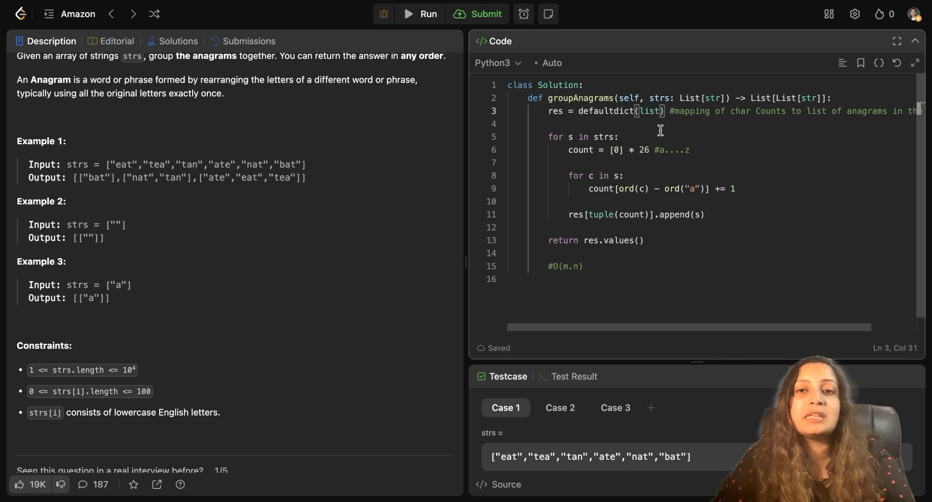
mouse_move(616, 123)
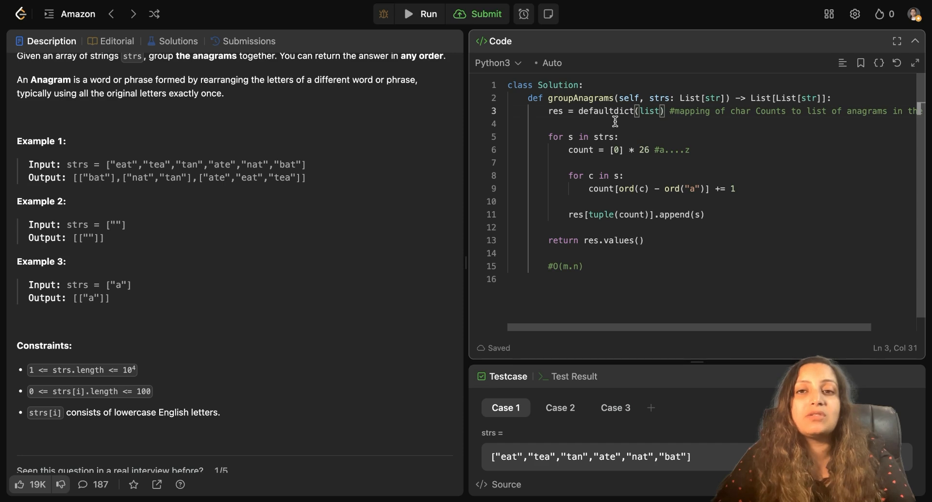
mouse_move(673, 120)
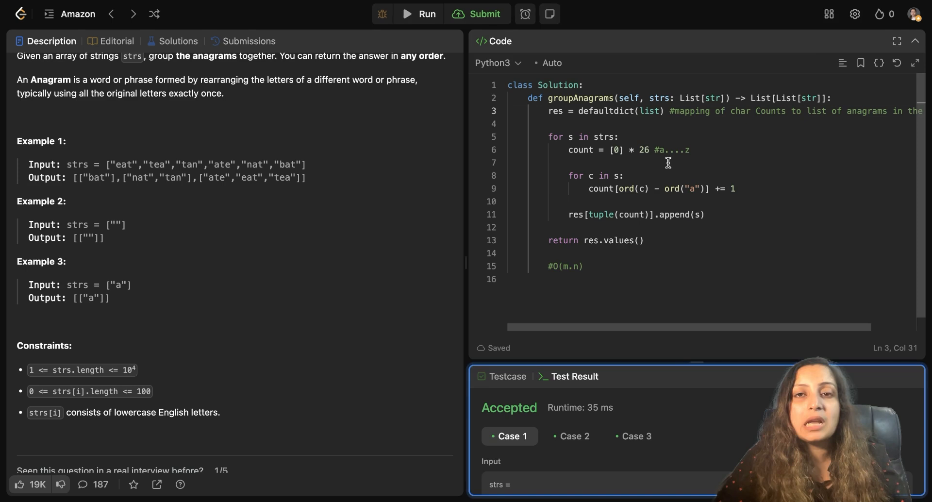
click(477, 14)
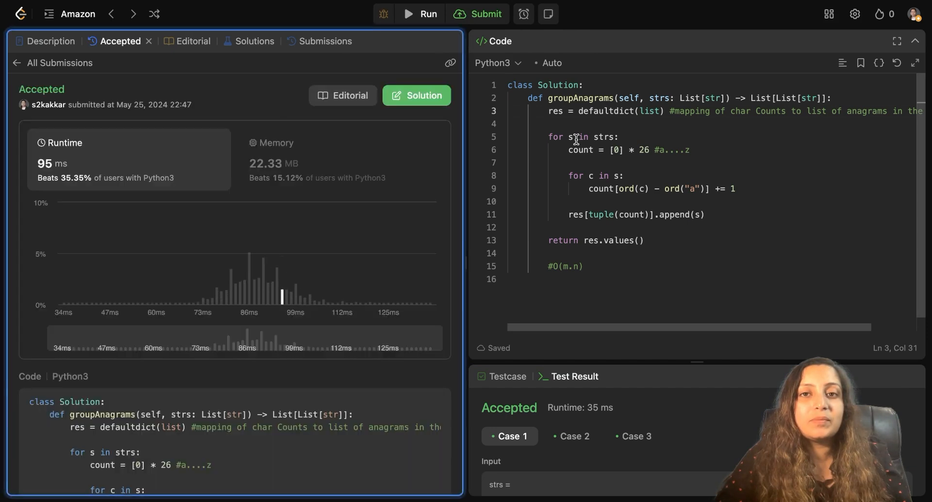
mouse_move(320, 244)
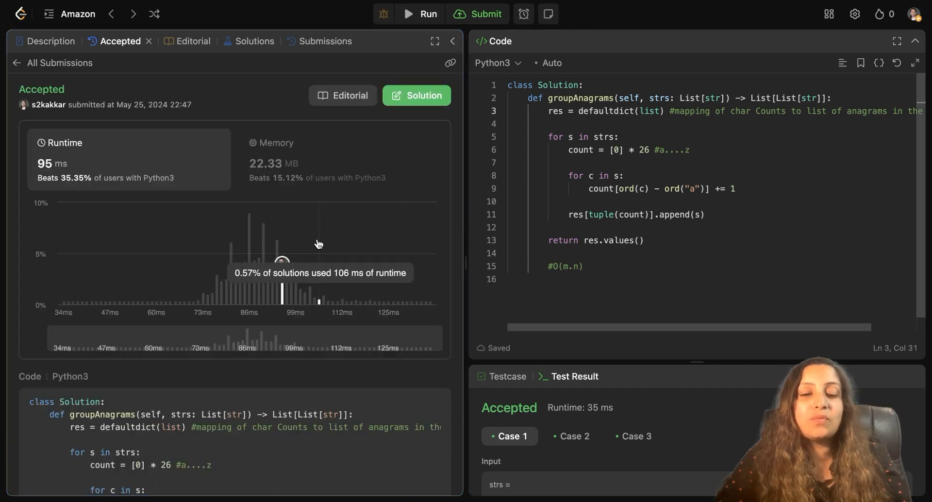
mouse_move(644, 274)
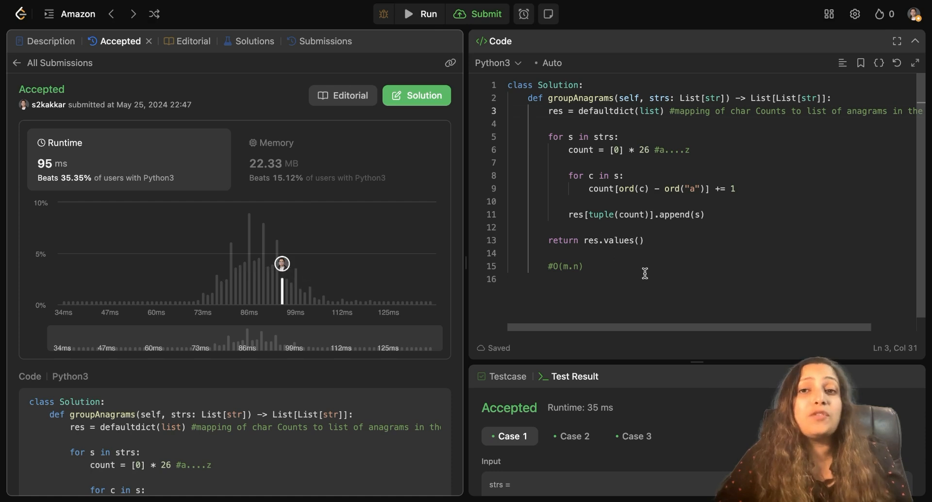